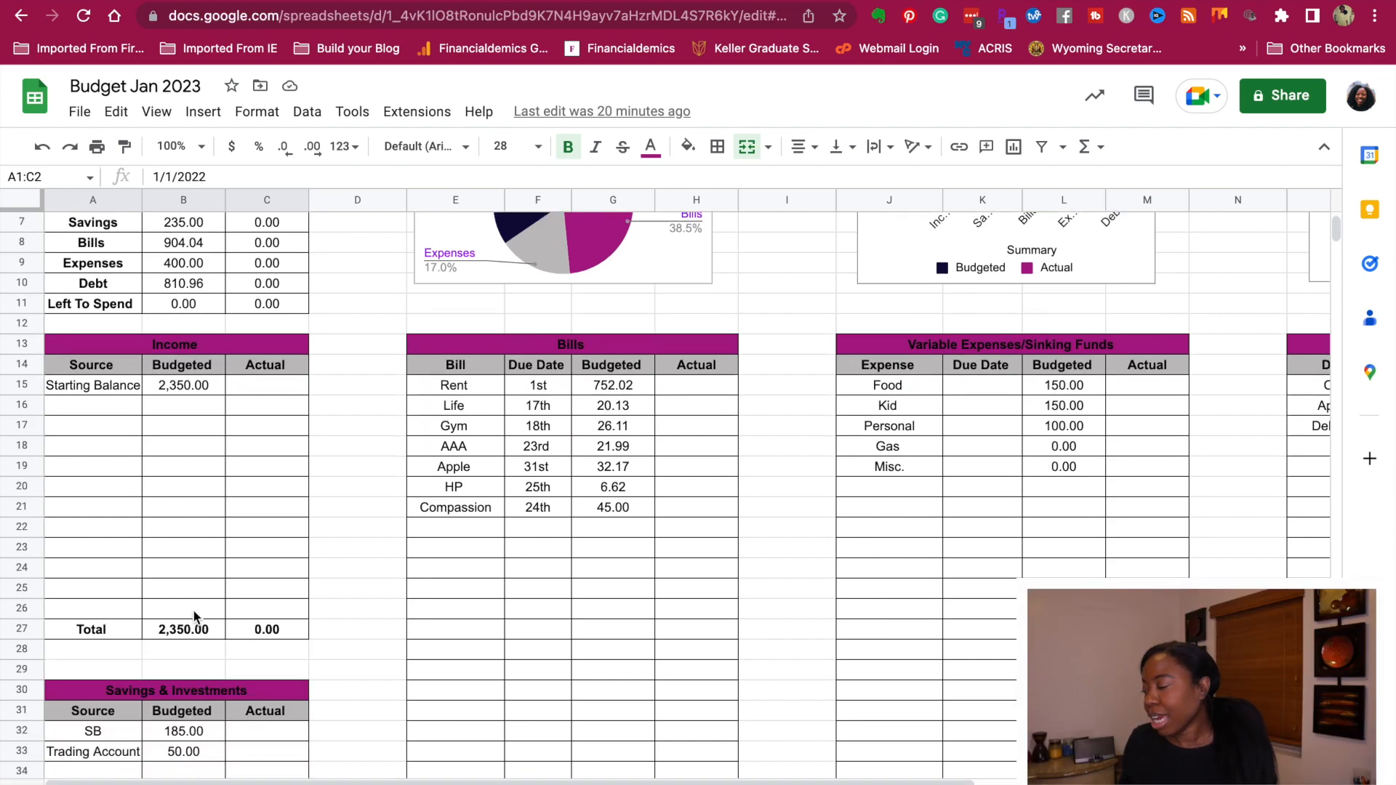
- Change the SB savings budgeted amount to 235, making the savings total 285.00
scroll("down", 3)
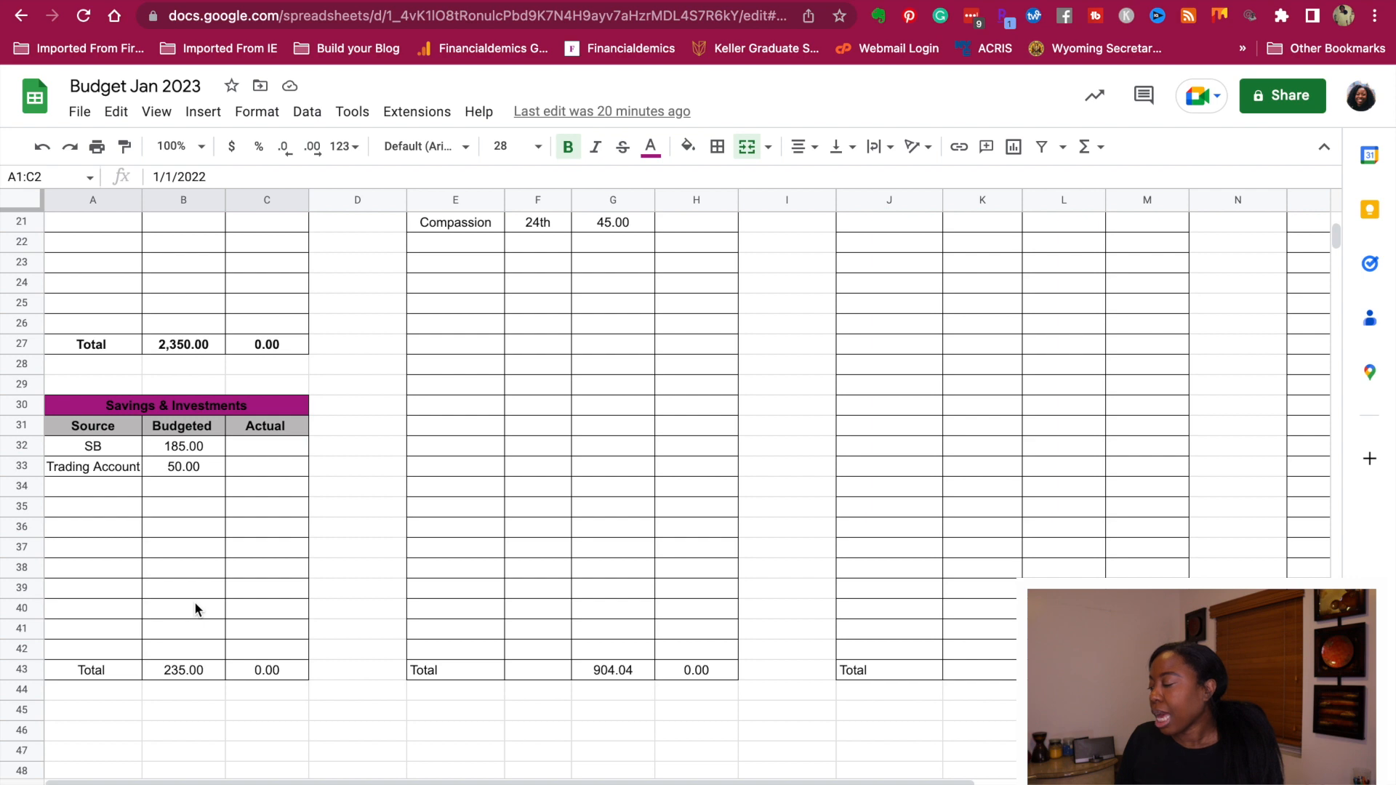
mouse_move(200, 640)
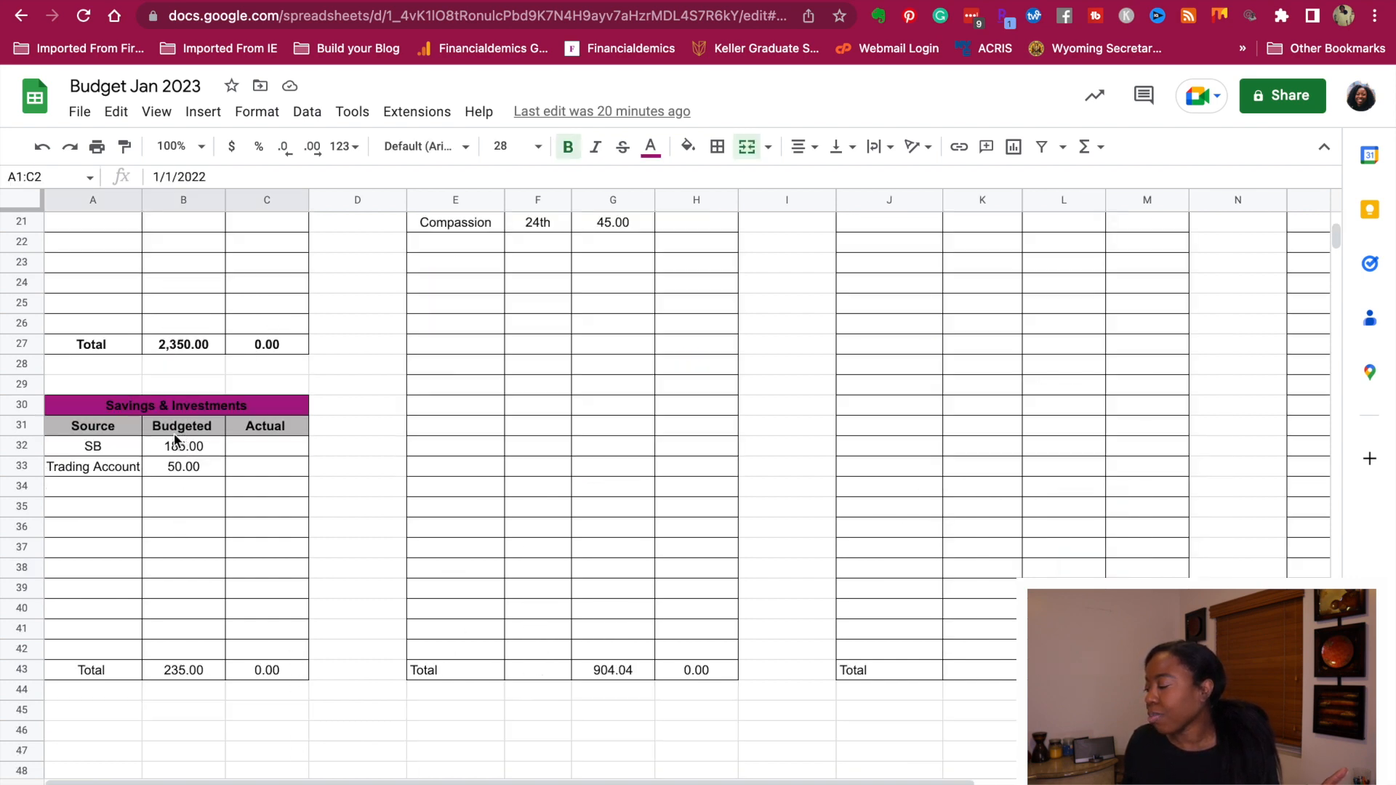
left_click(183, 445)
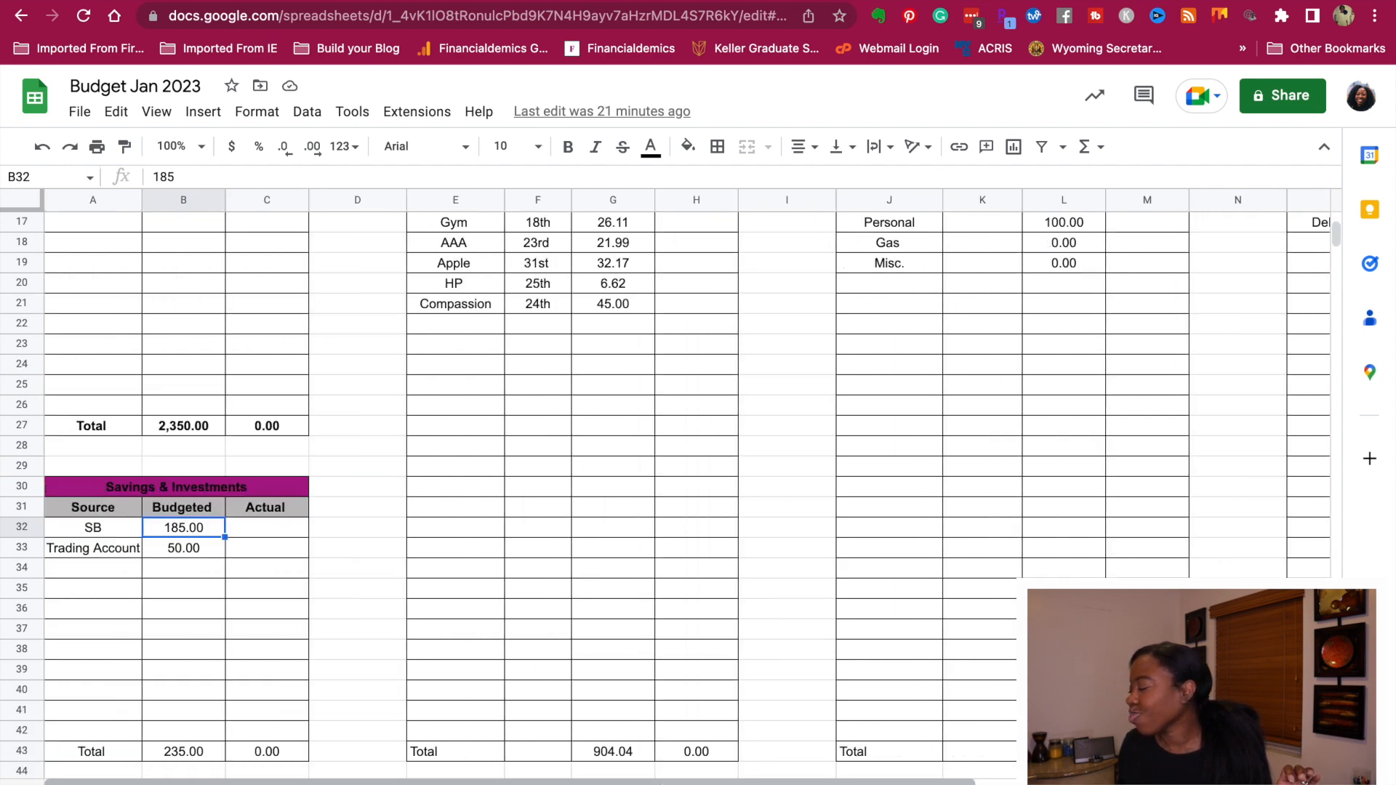
mouse_move(197, 570)
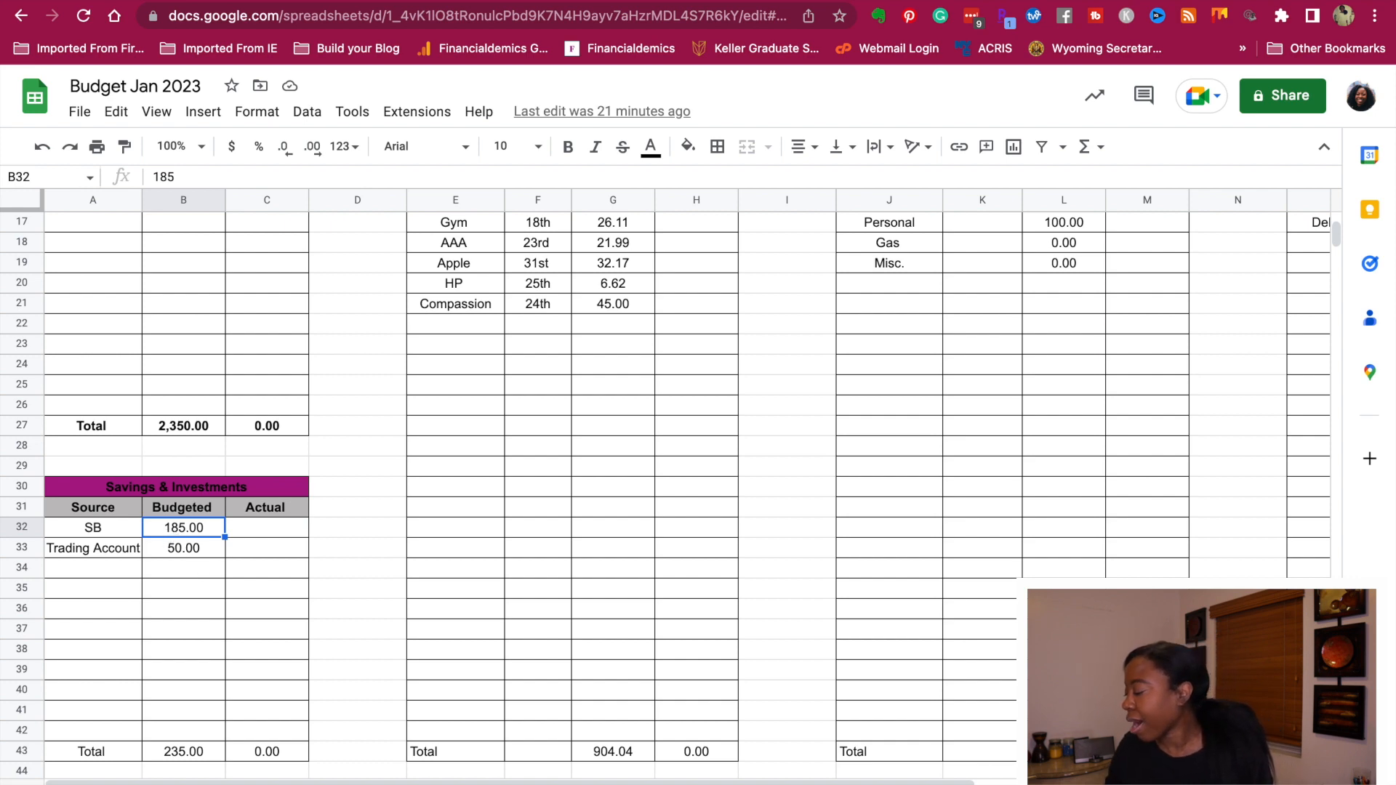
type("235")
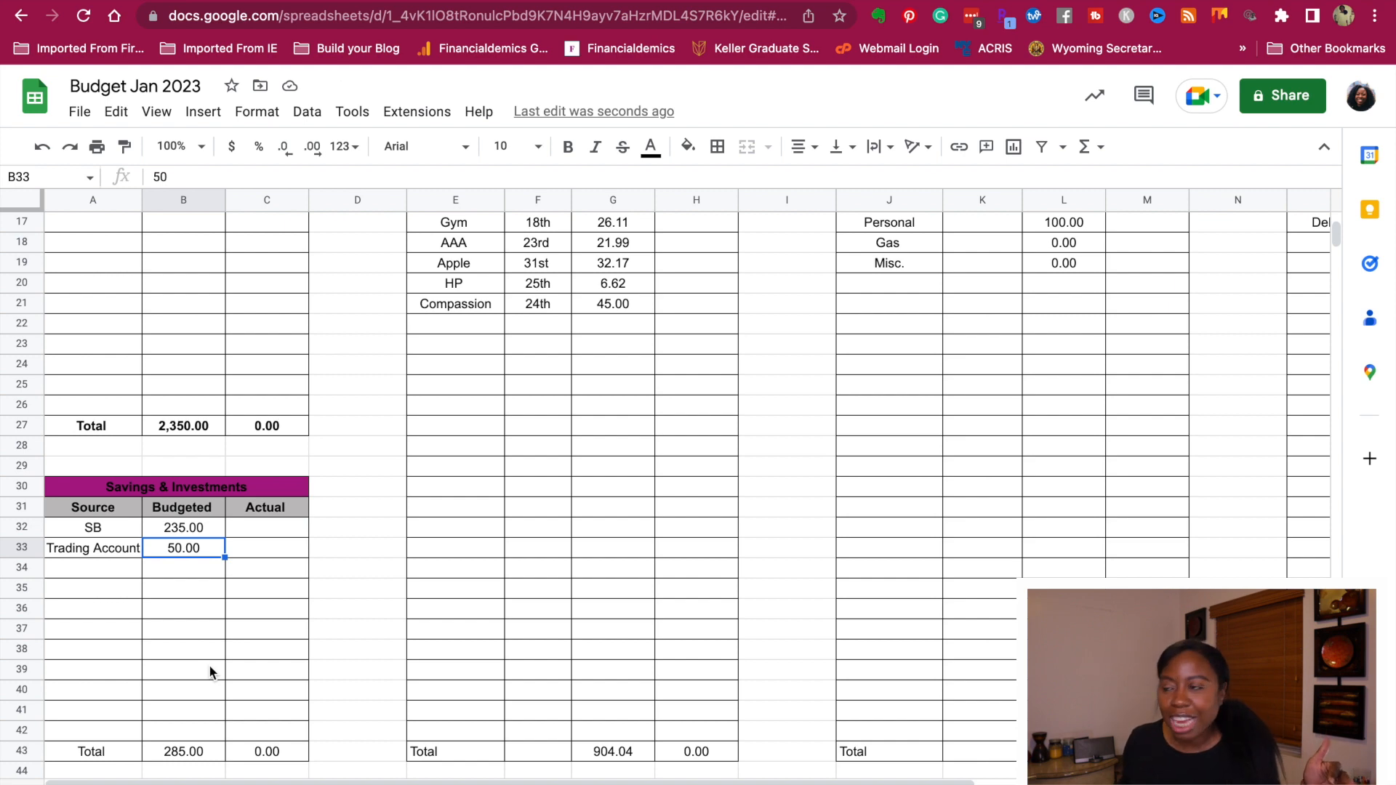
scroll("down", 3)
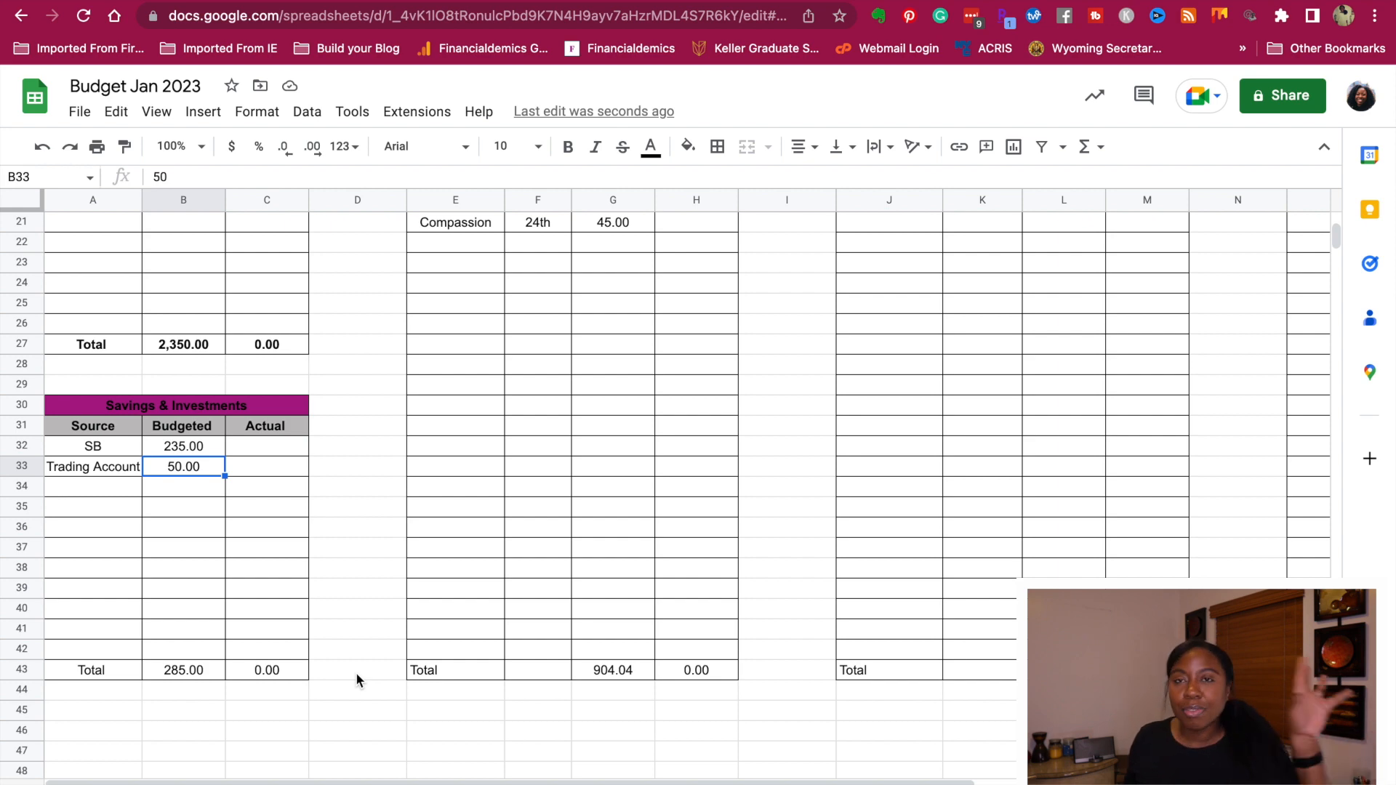
mouse_move(721, 528)
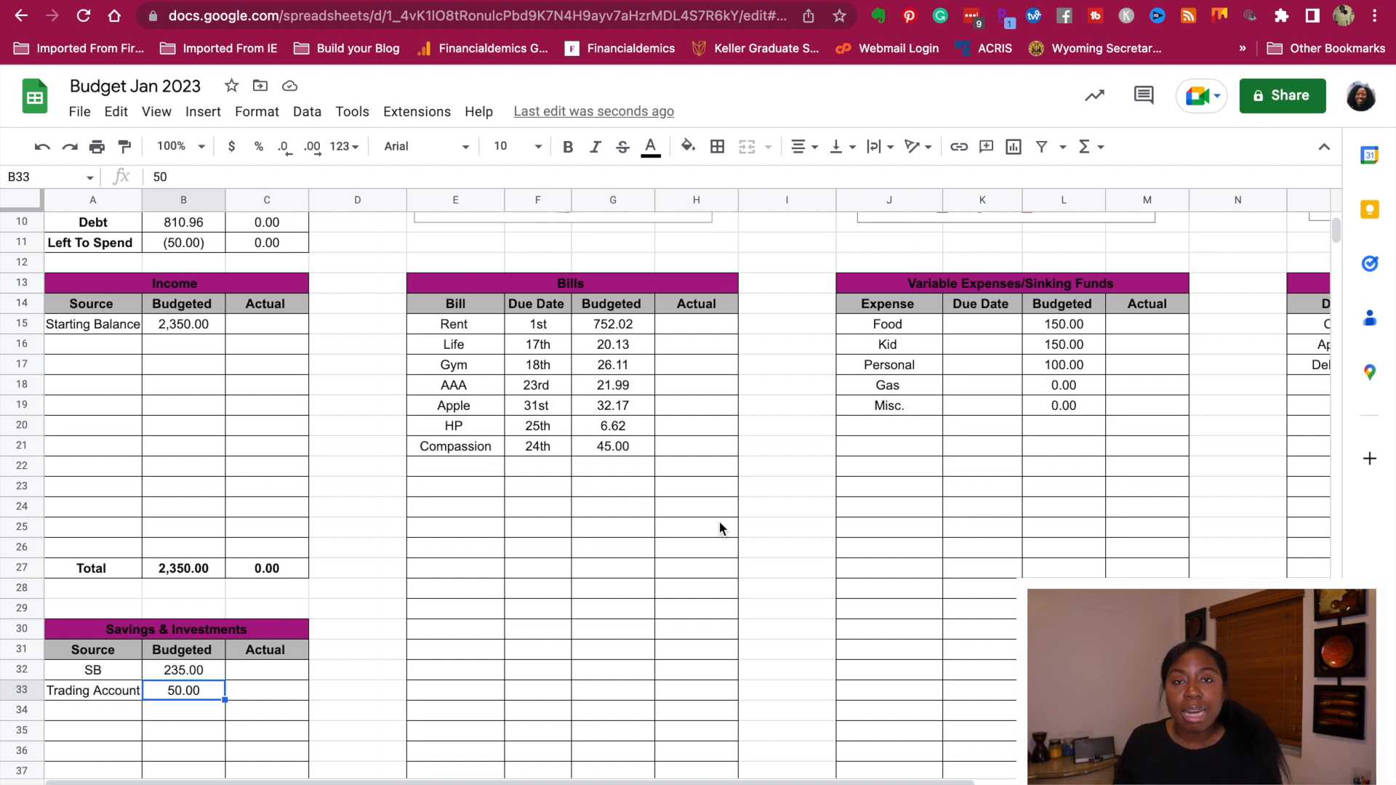
mouse_move(614, 324)
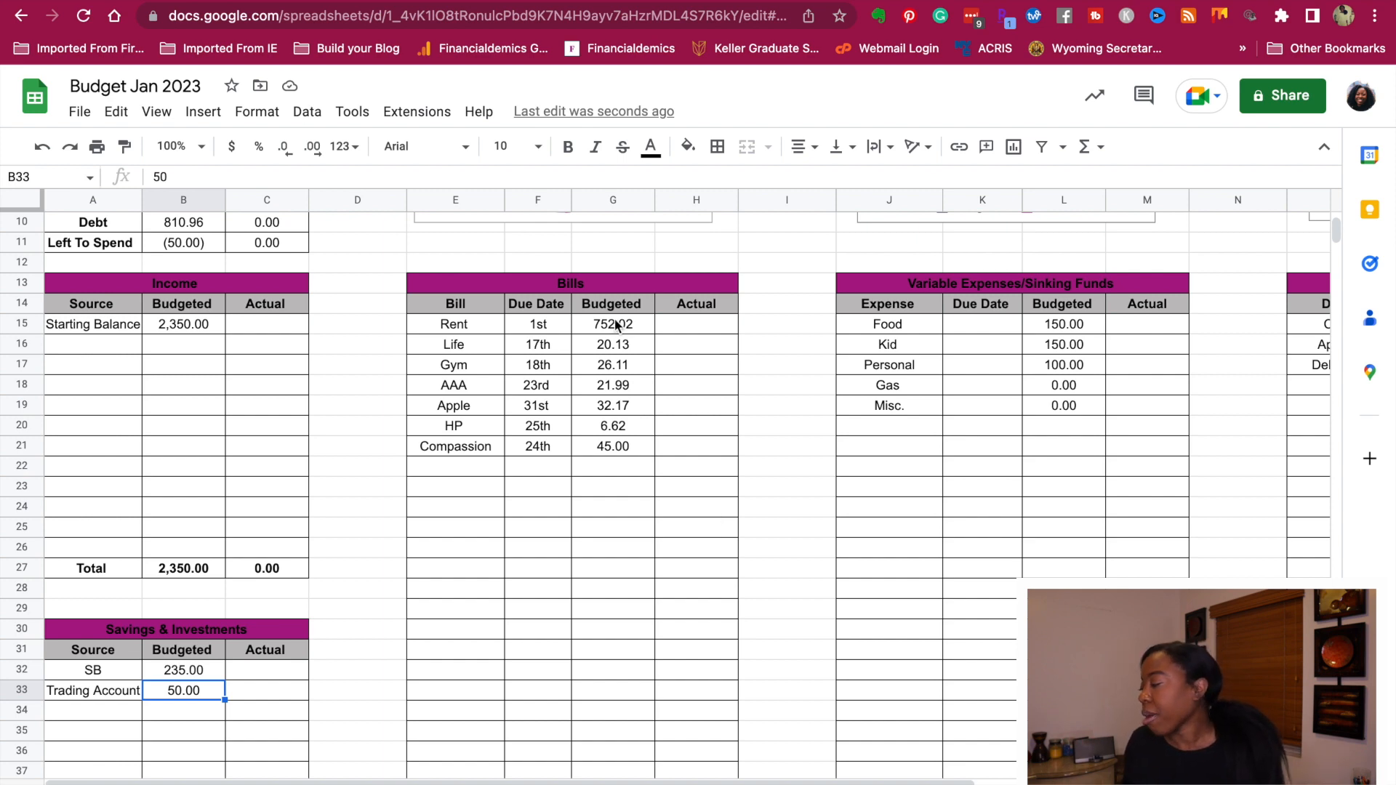
left_click(612, 323)
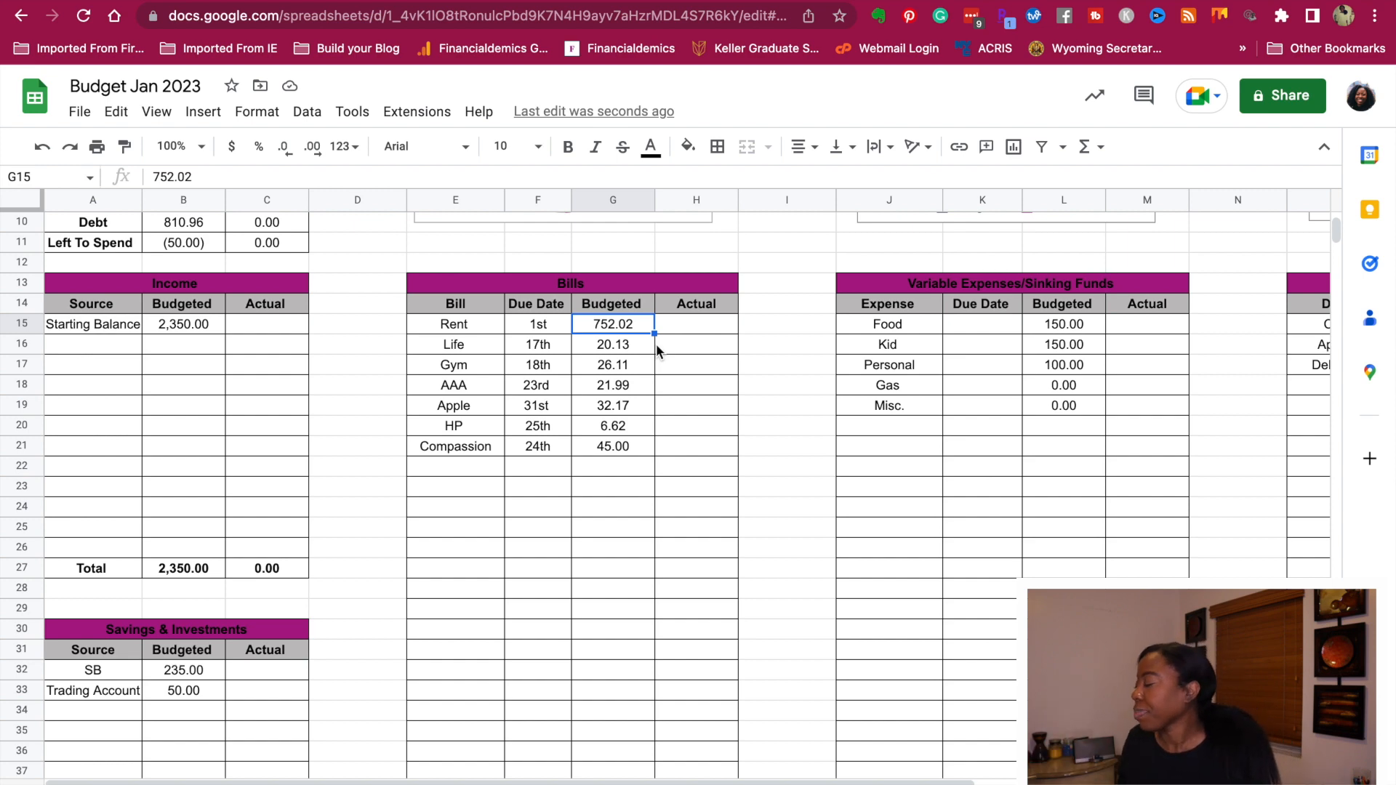
left_click(613, 344)
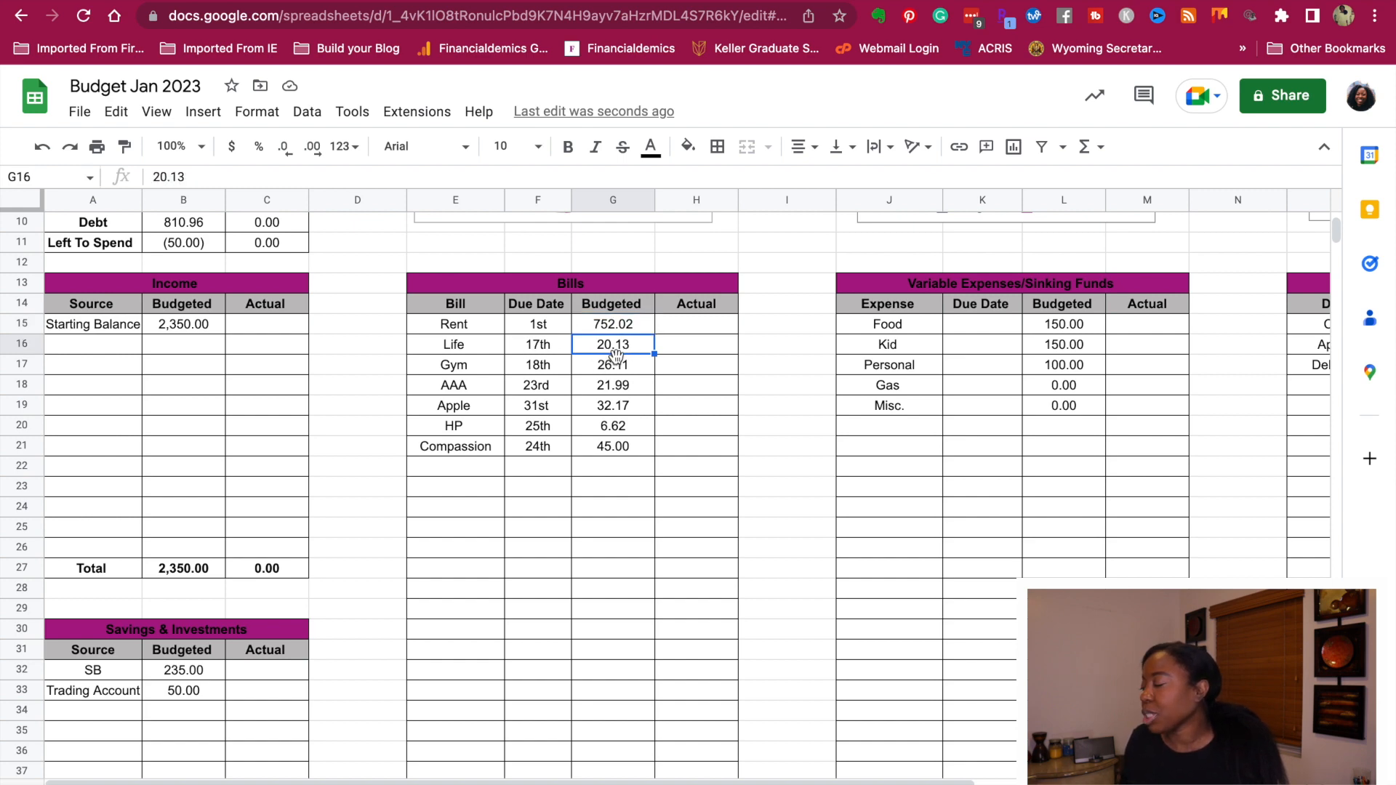
mouse_move(659, 365)
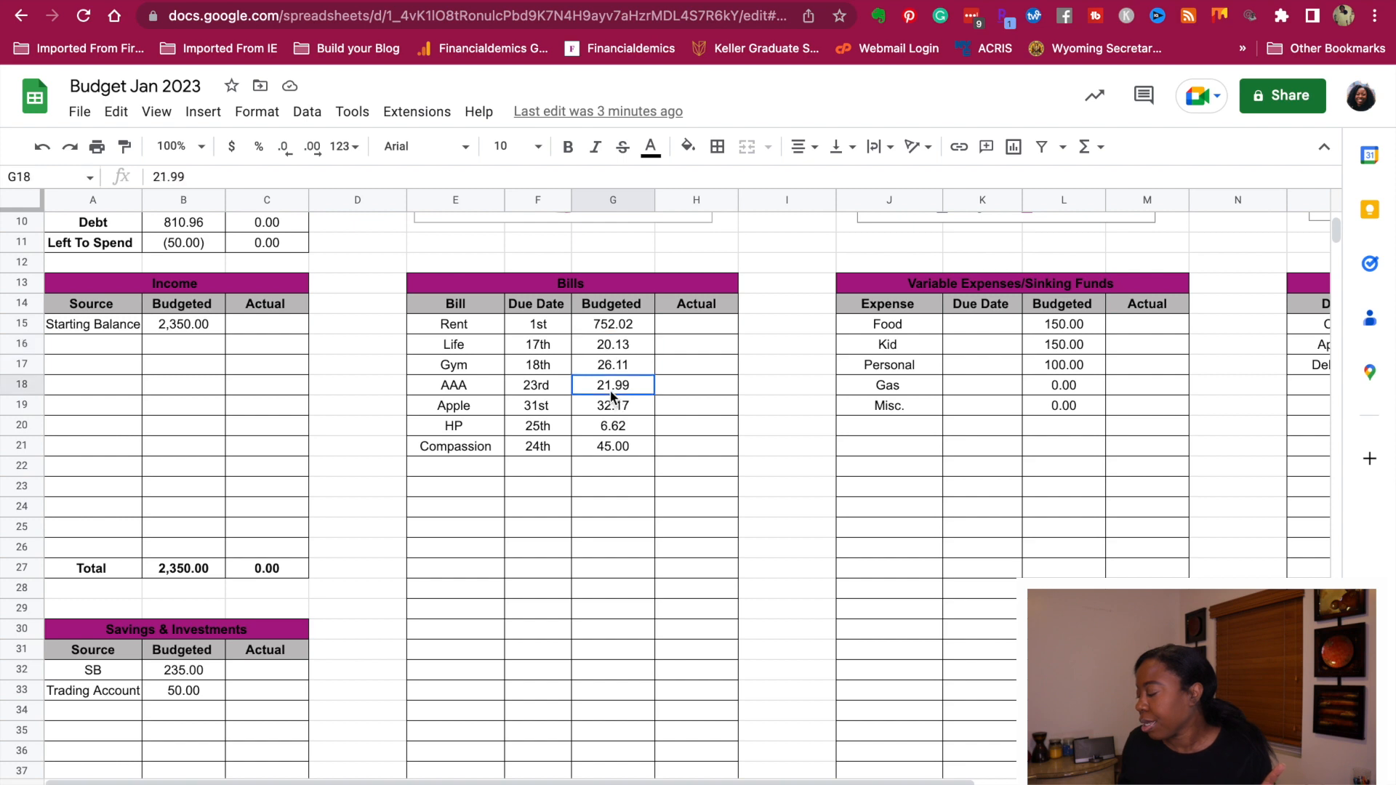
- Enter 21.43 for the AAA bill and 35.00 for the Apple bill
type("21")
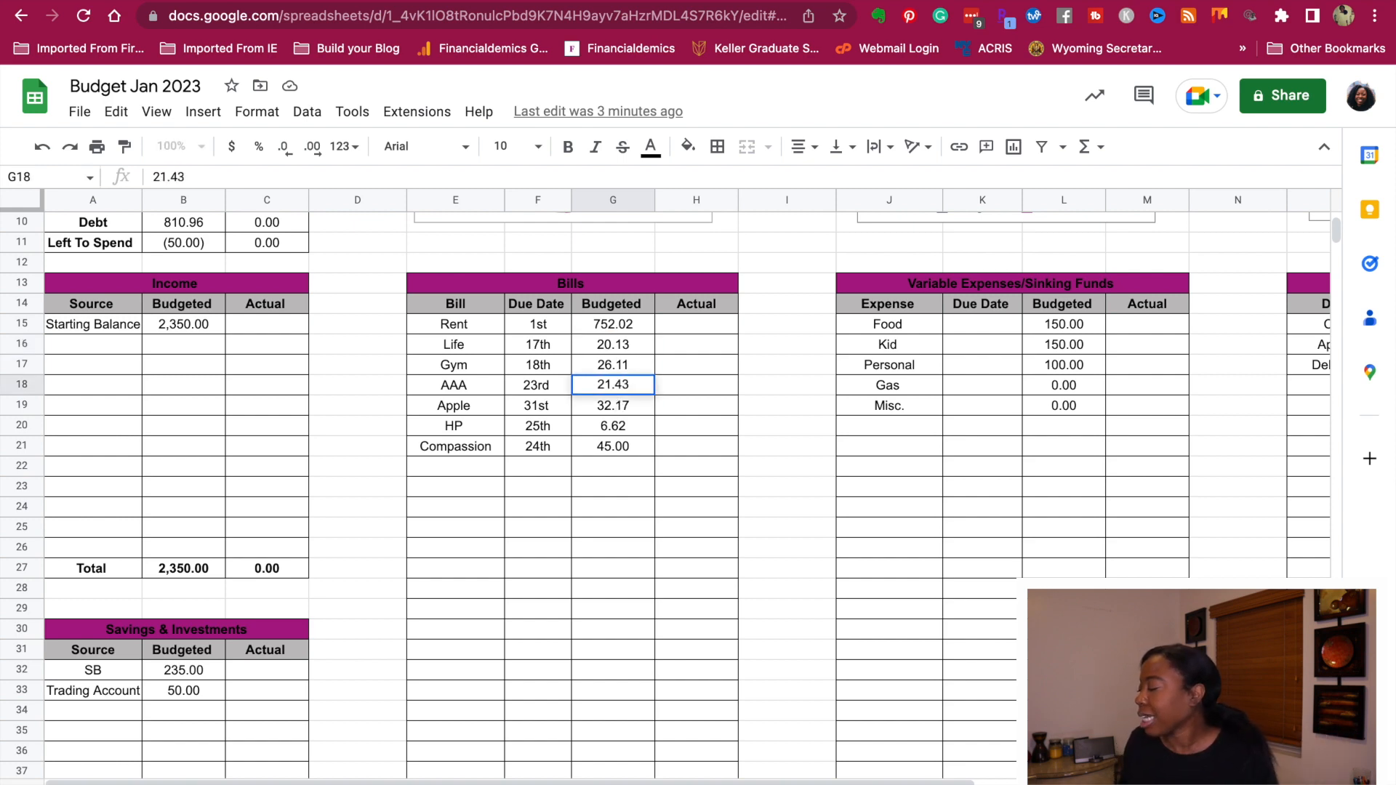
left_click(612, 425)
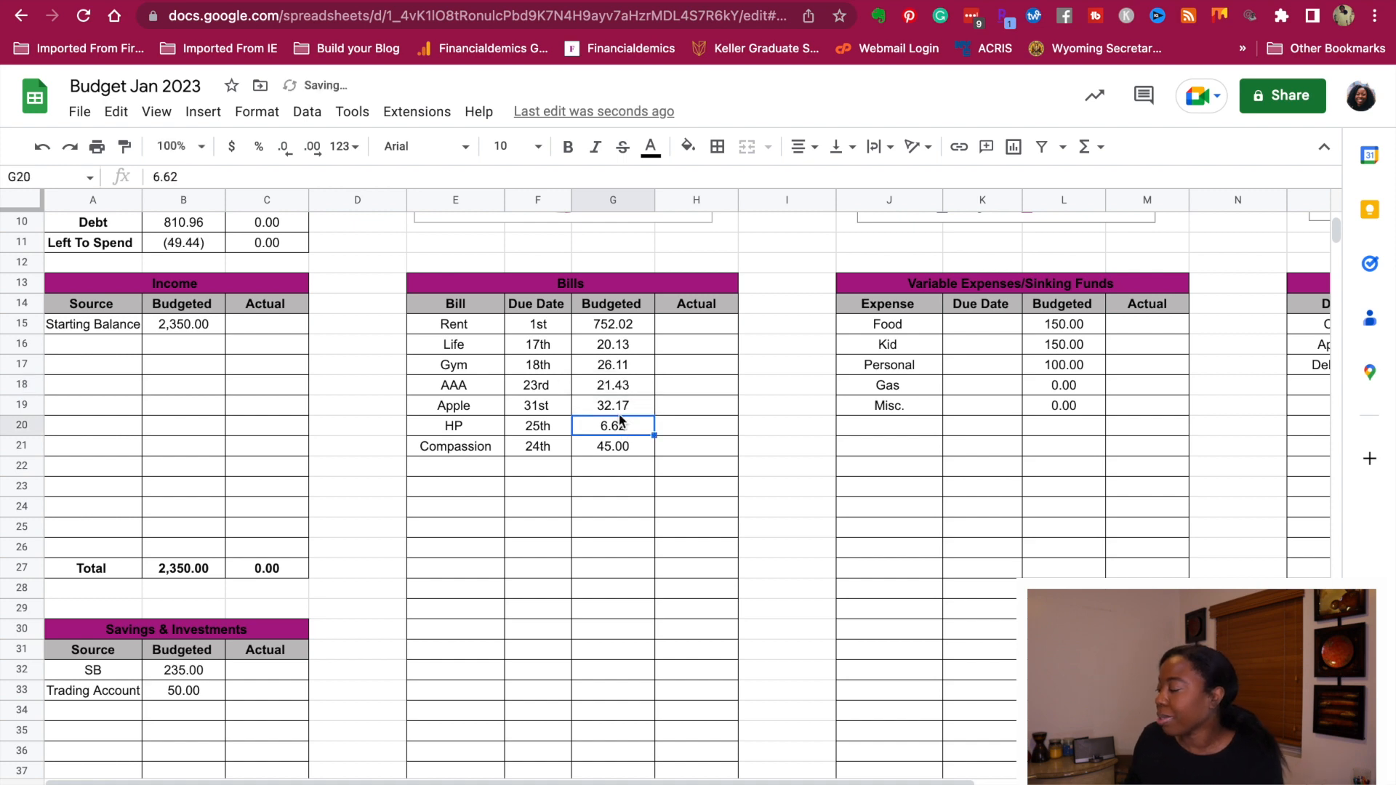
left_click(613, 406)
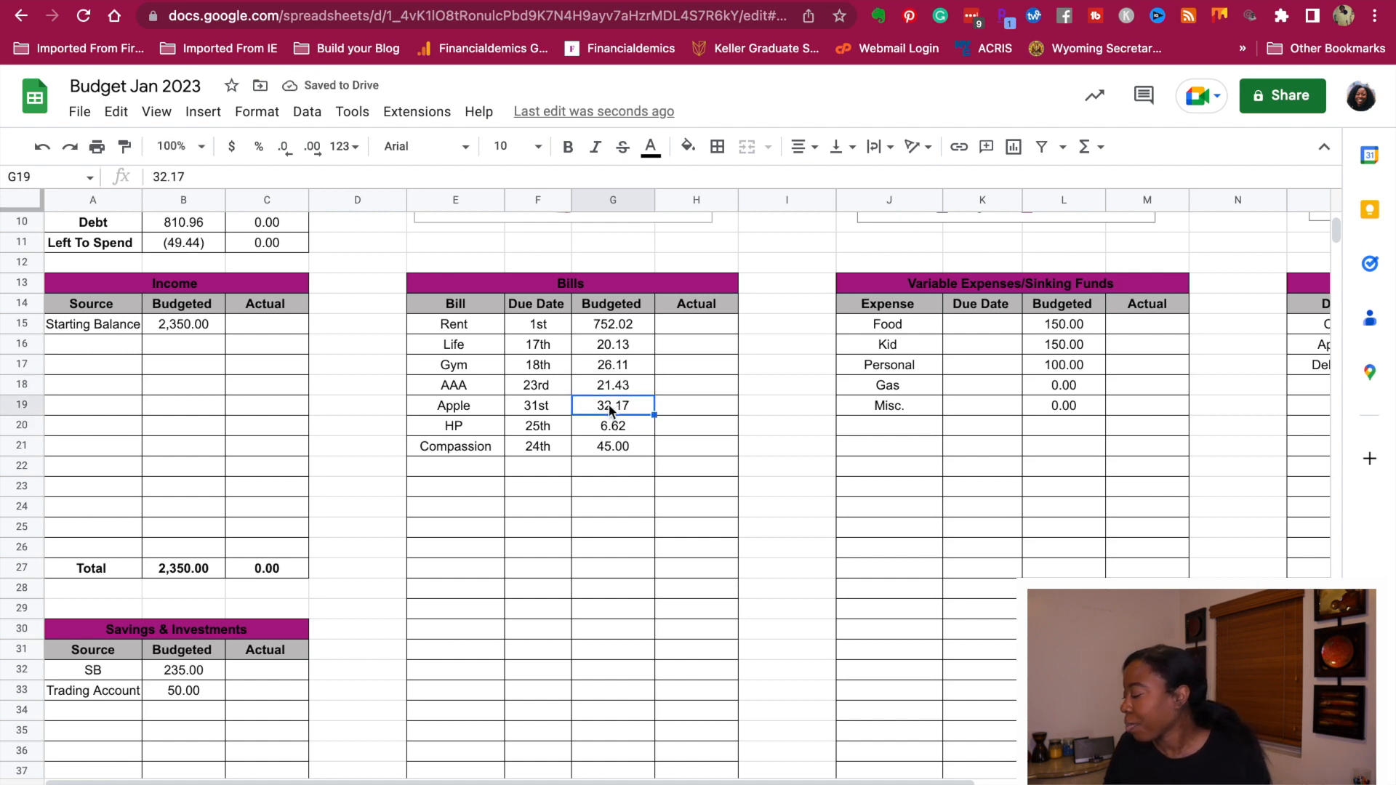
type("35.00")
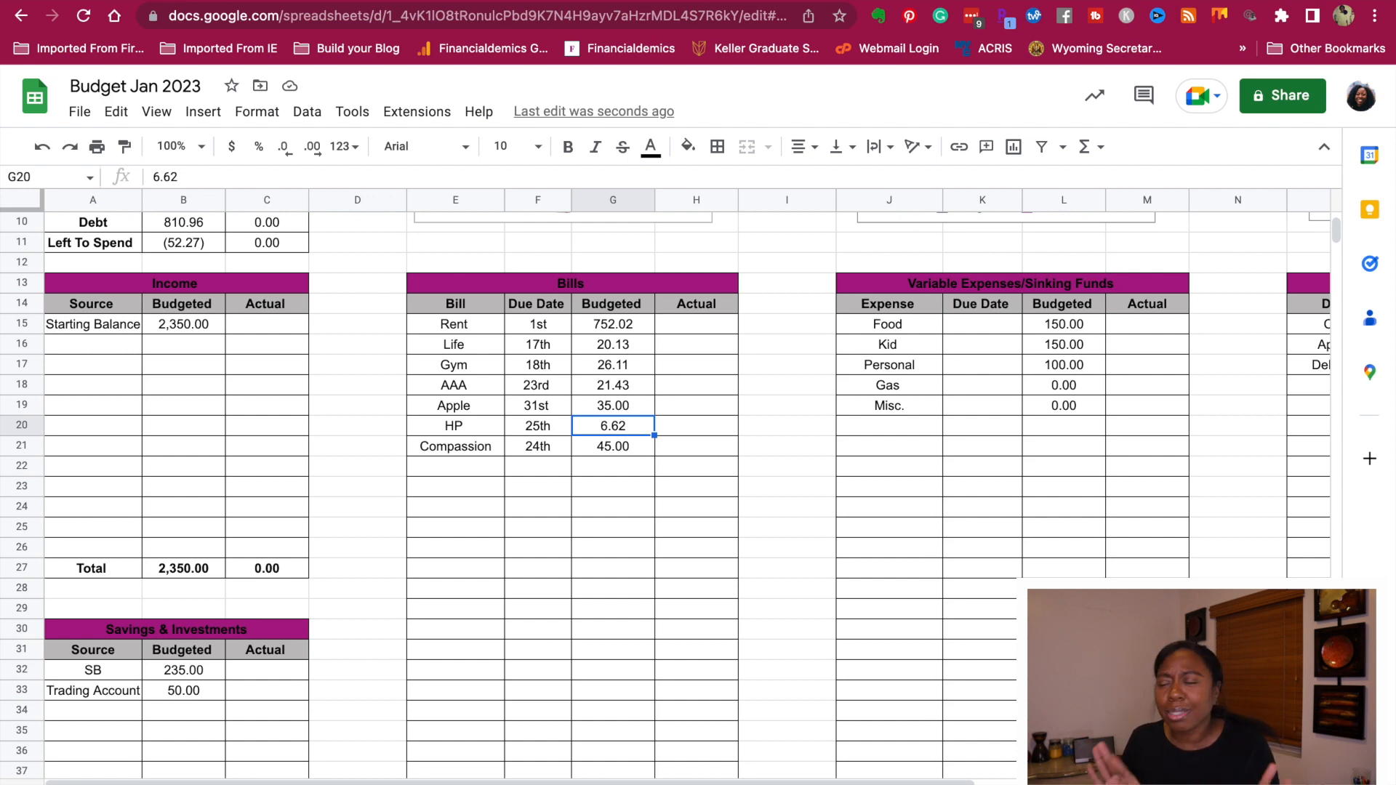
mouse_move(609, 406)
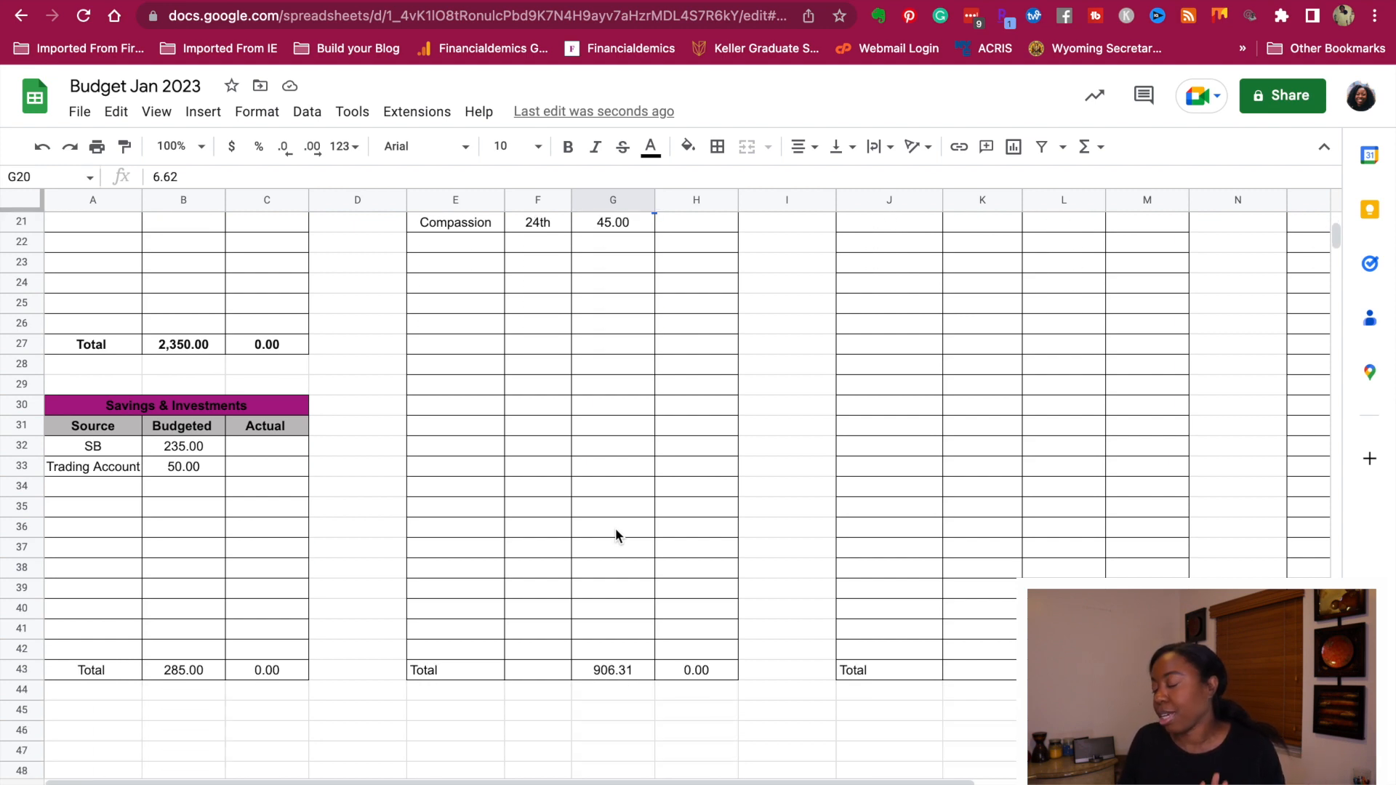
mouse_move(960, 495)
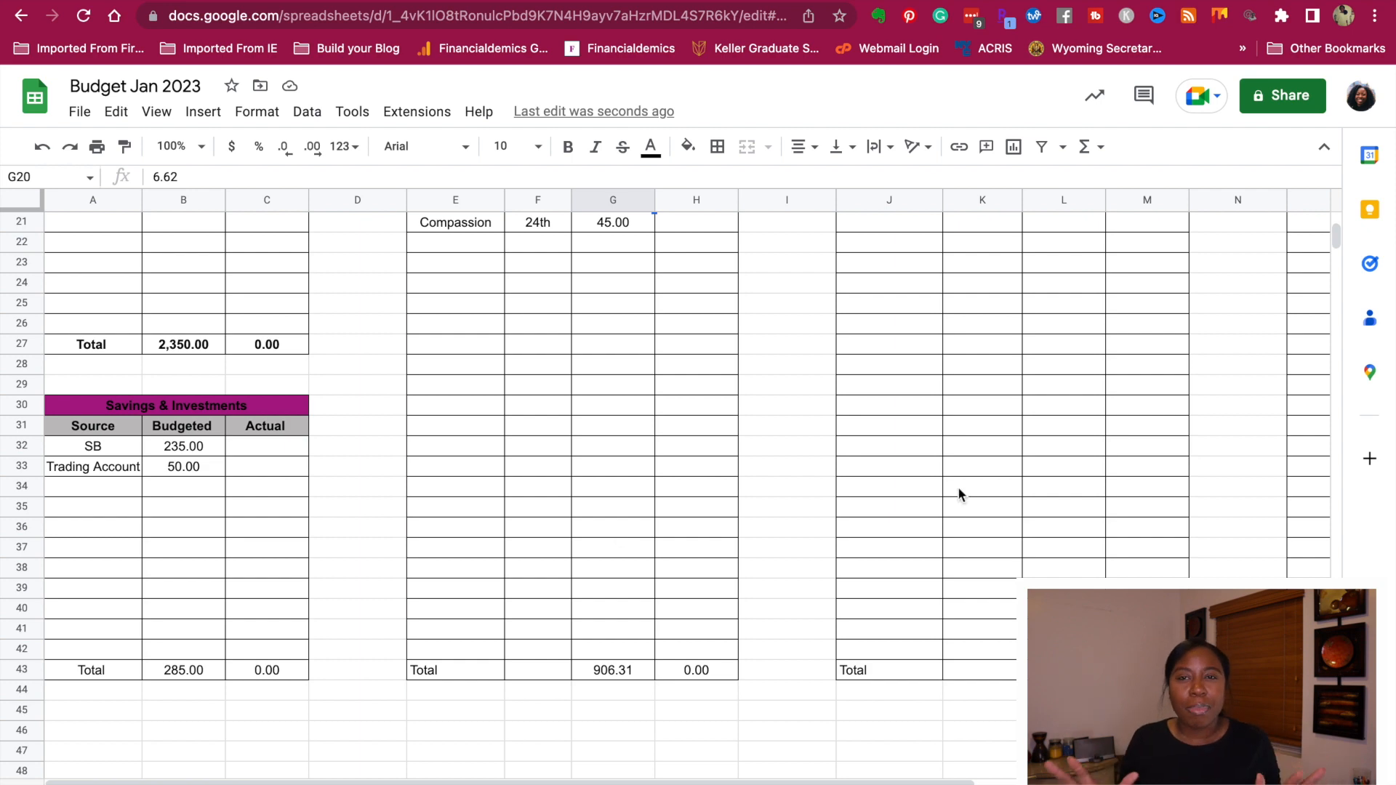
scroll("up", 3)
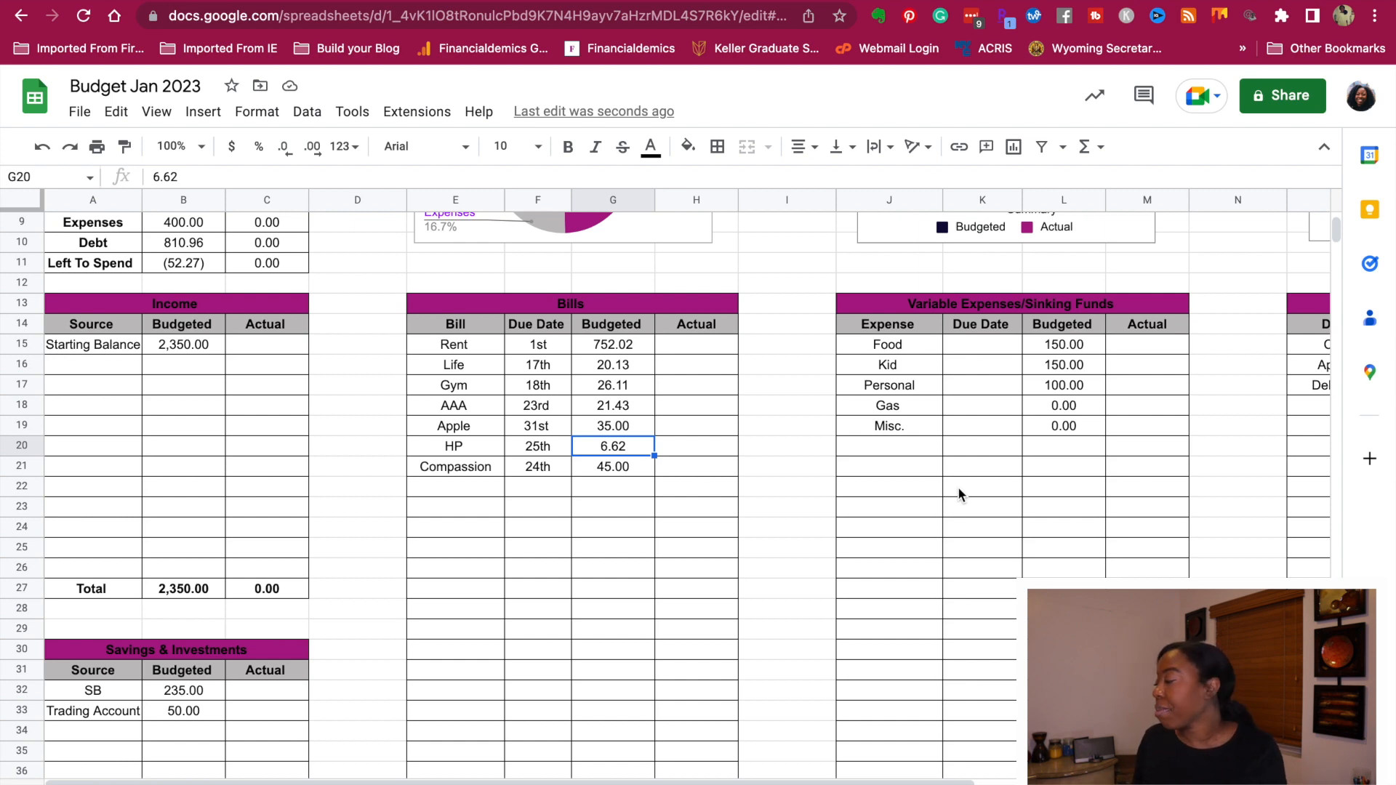
scroll("down", 3)
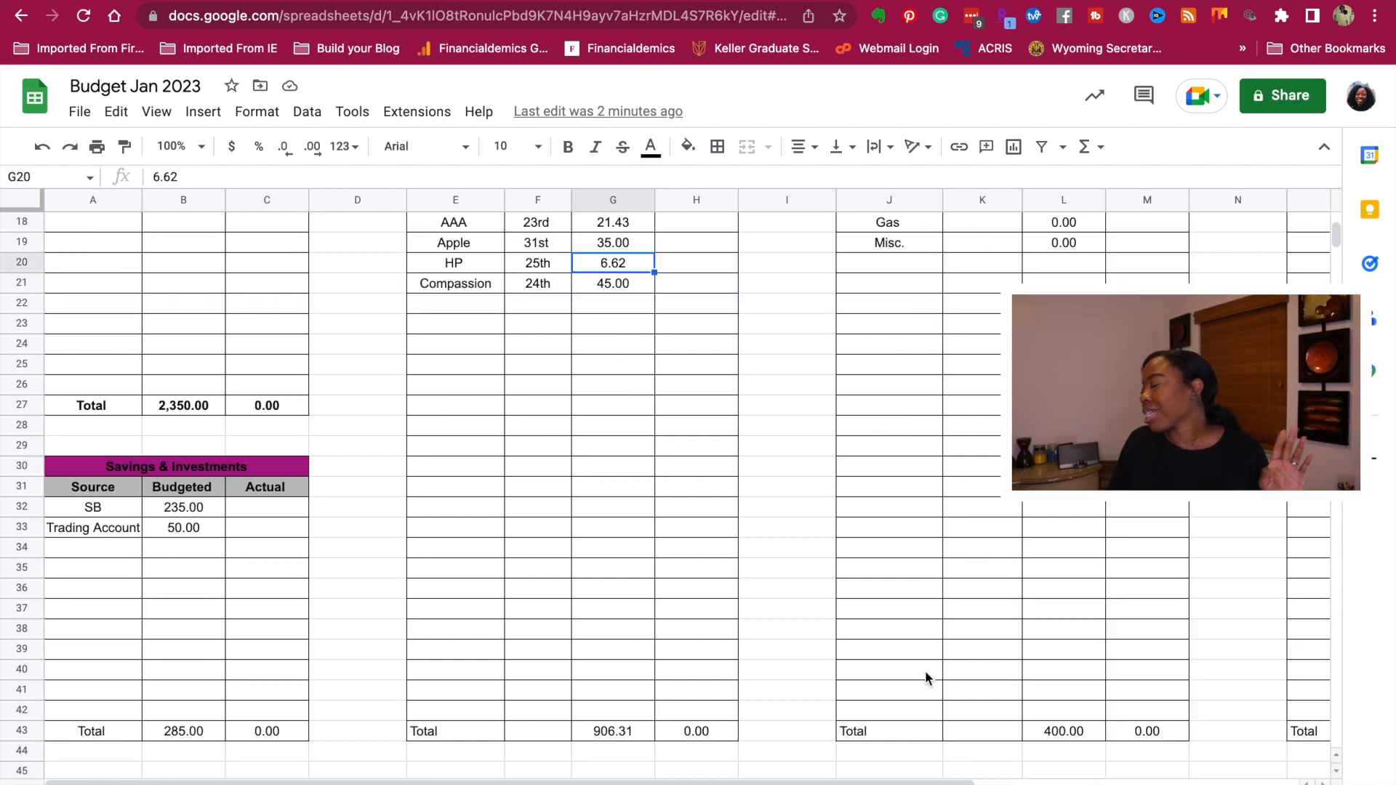
scroll("down", 3)
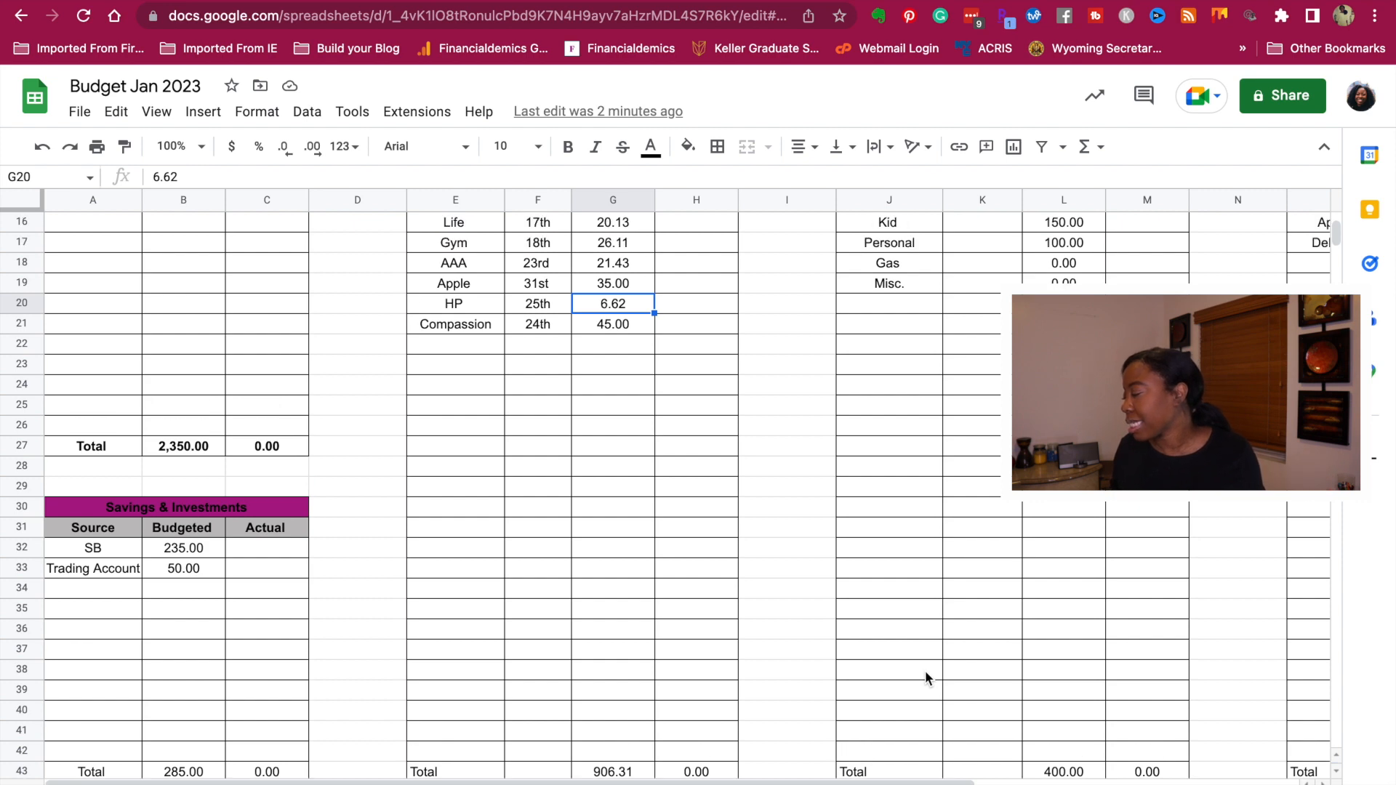
scroll("down", 3)
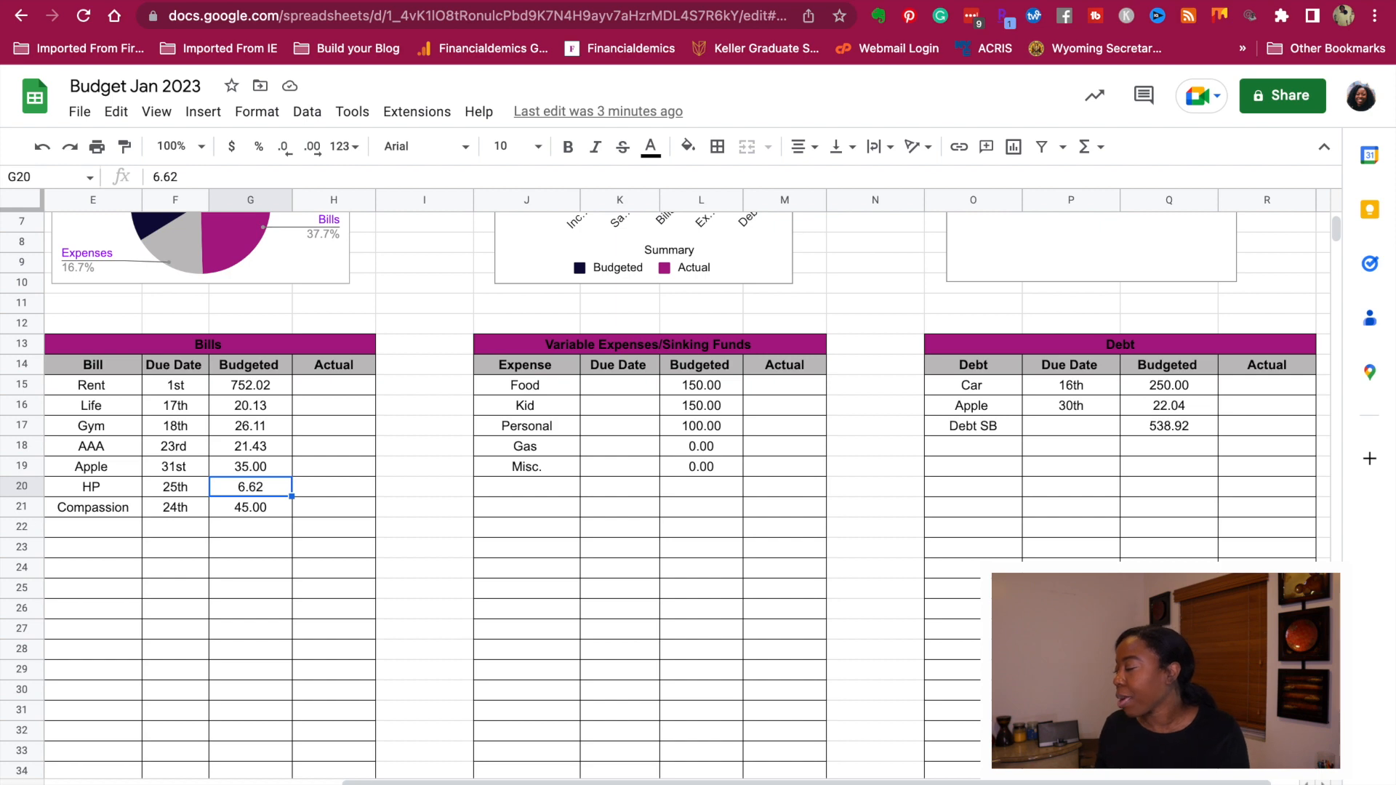
left_click(1170, 426)
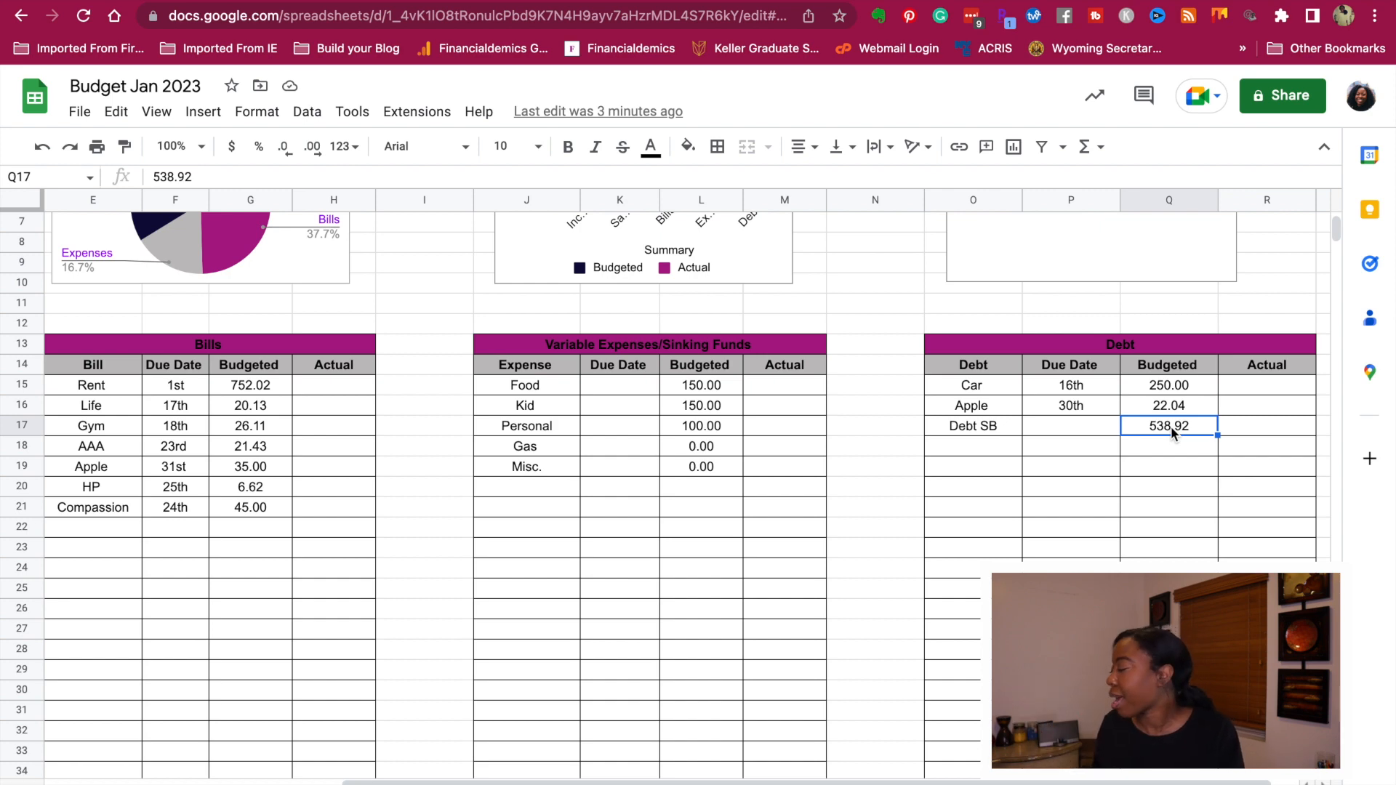
scroll("down", 3)
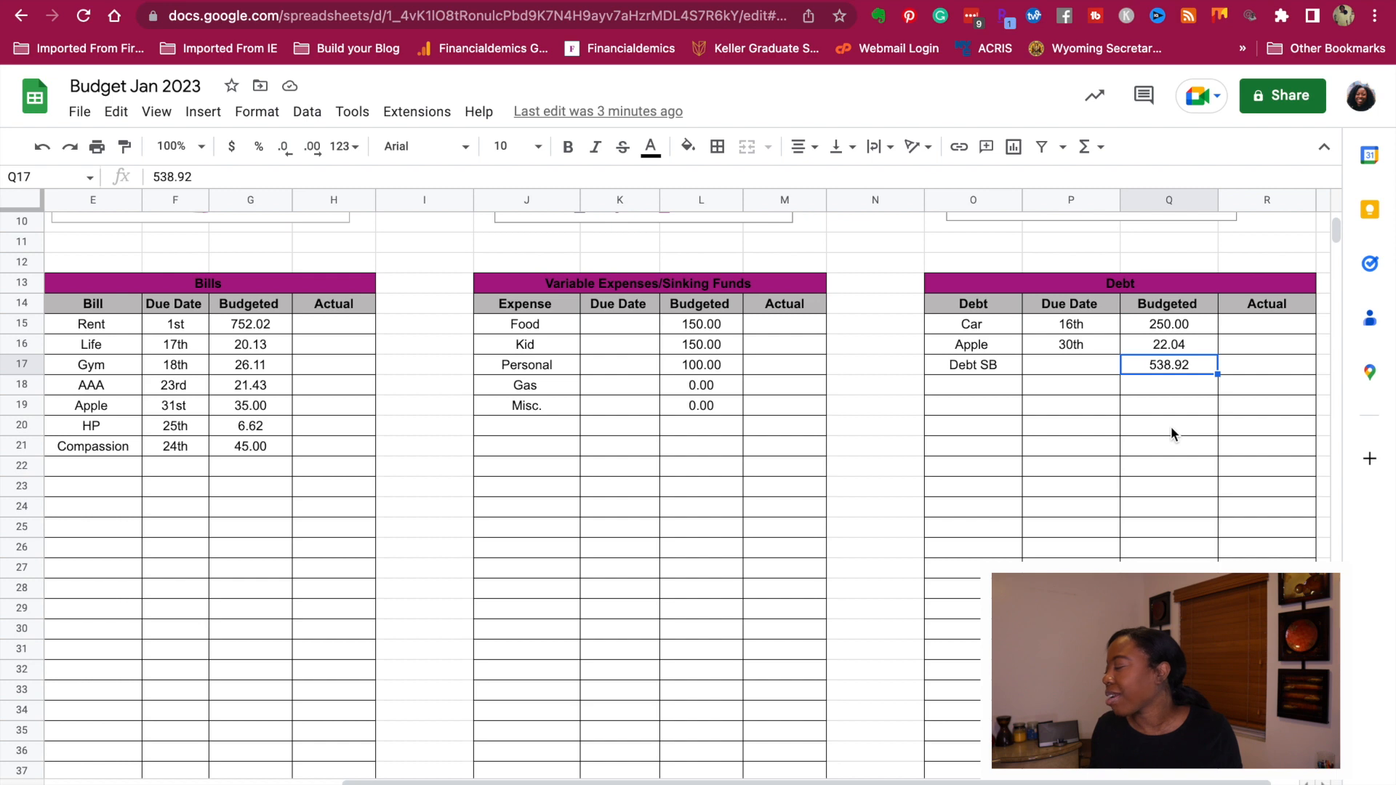
scroll("down", 3)
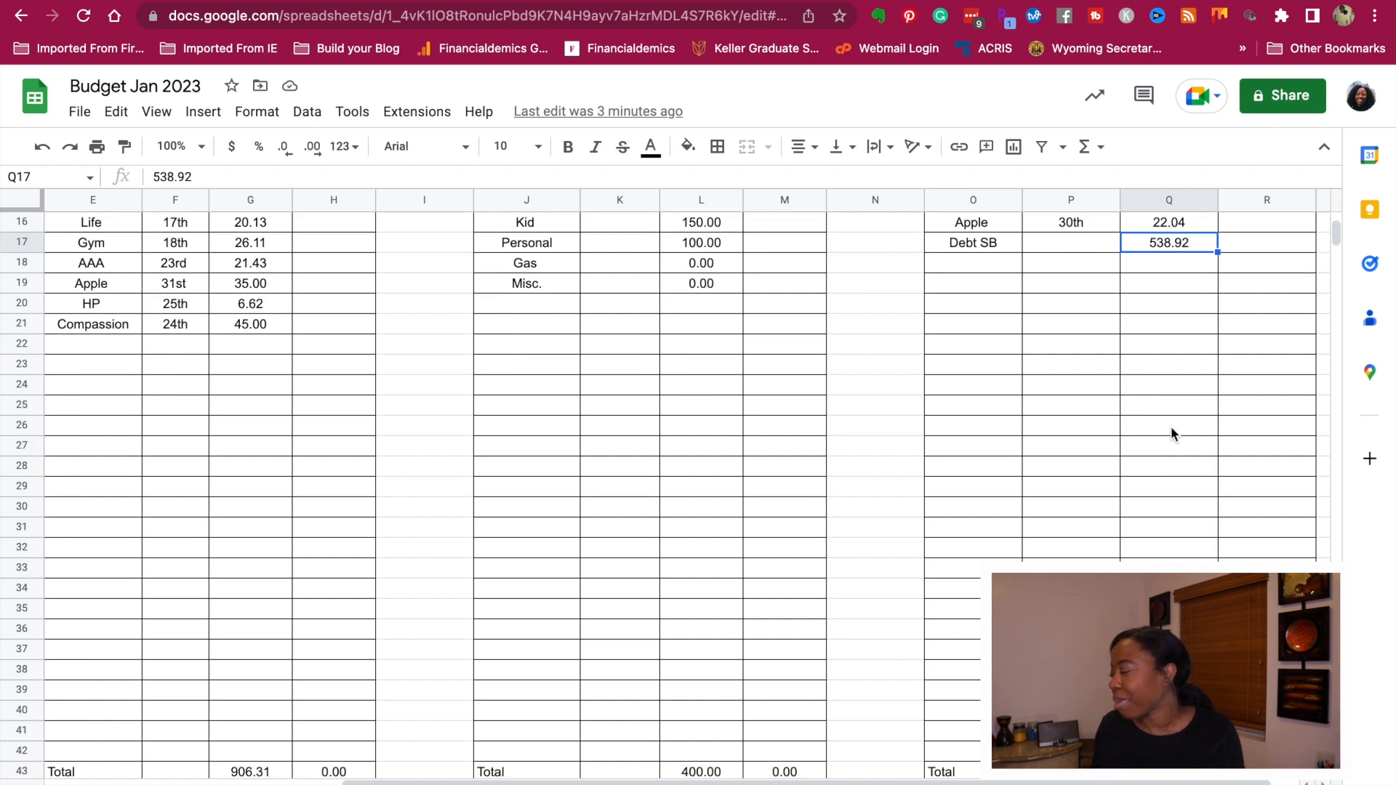
scroll("down", 3)
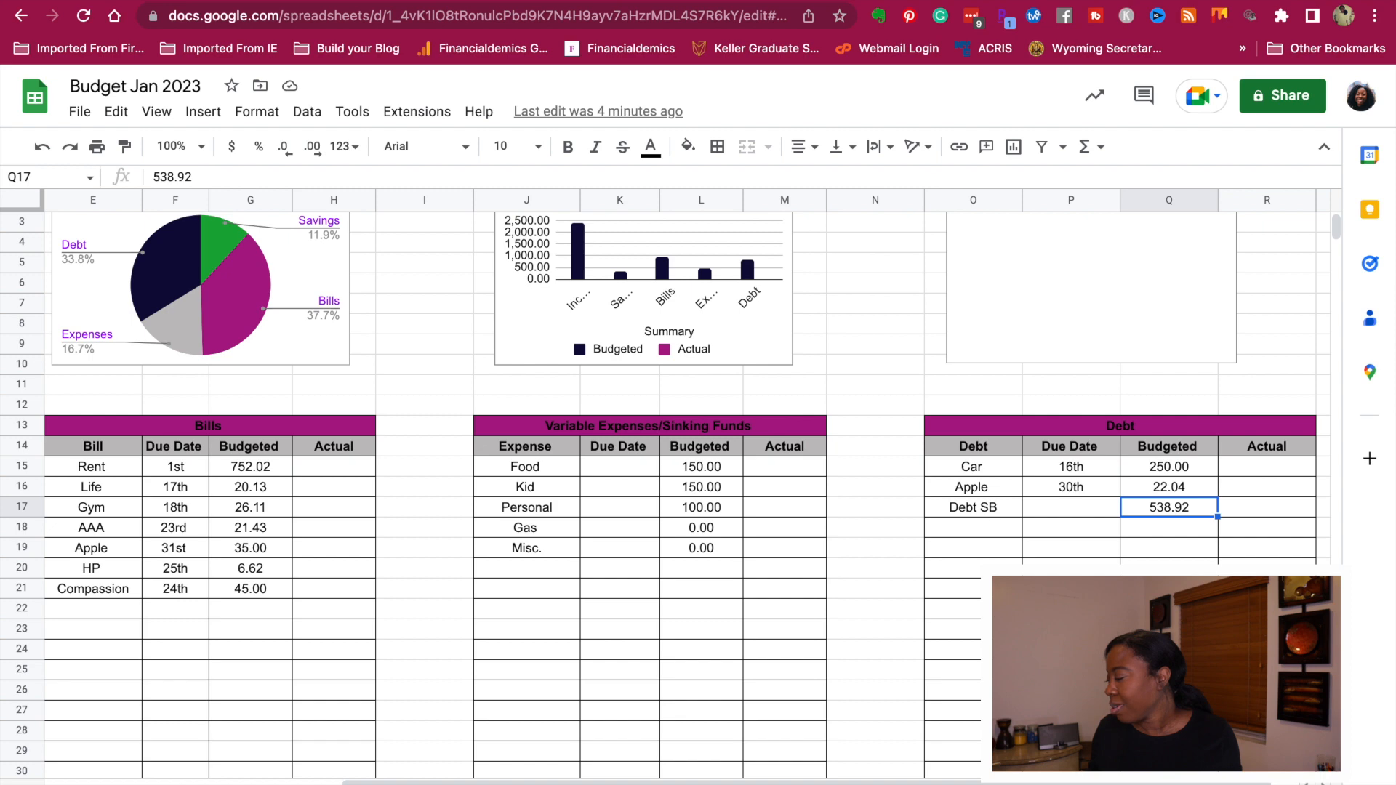
- Inspect the Left To Spend formula showing (52.27), then select the Debt SB amount 538.92 for editing
scroll("left", 3)
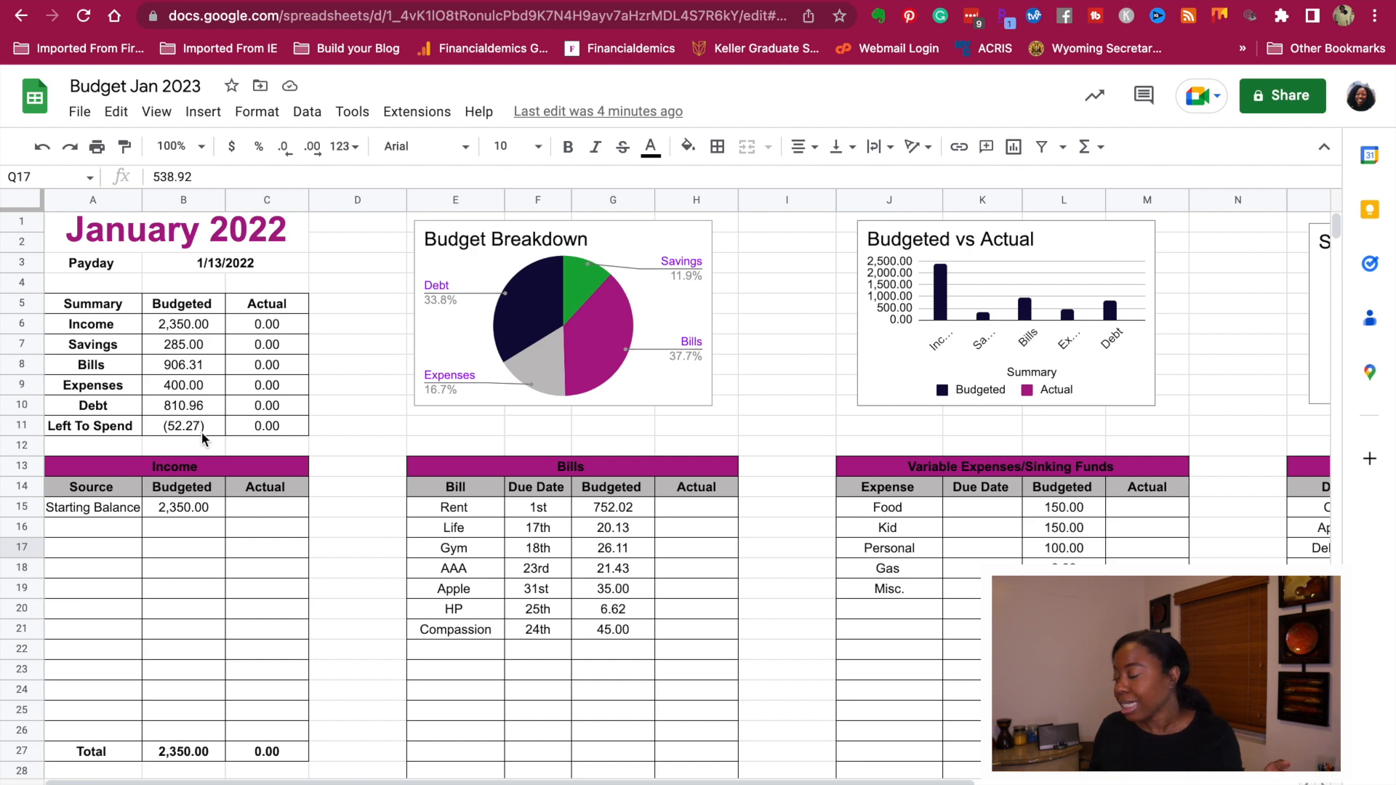
left_click(183, 426)
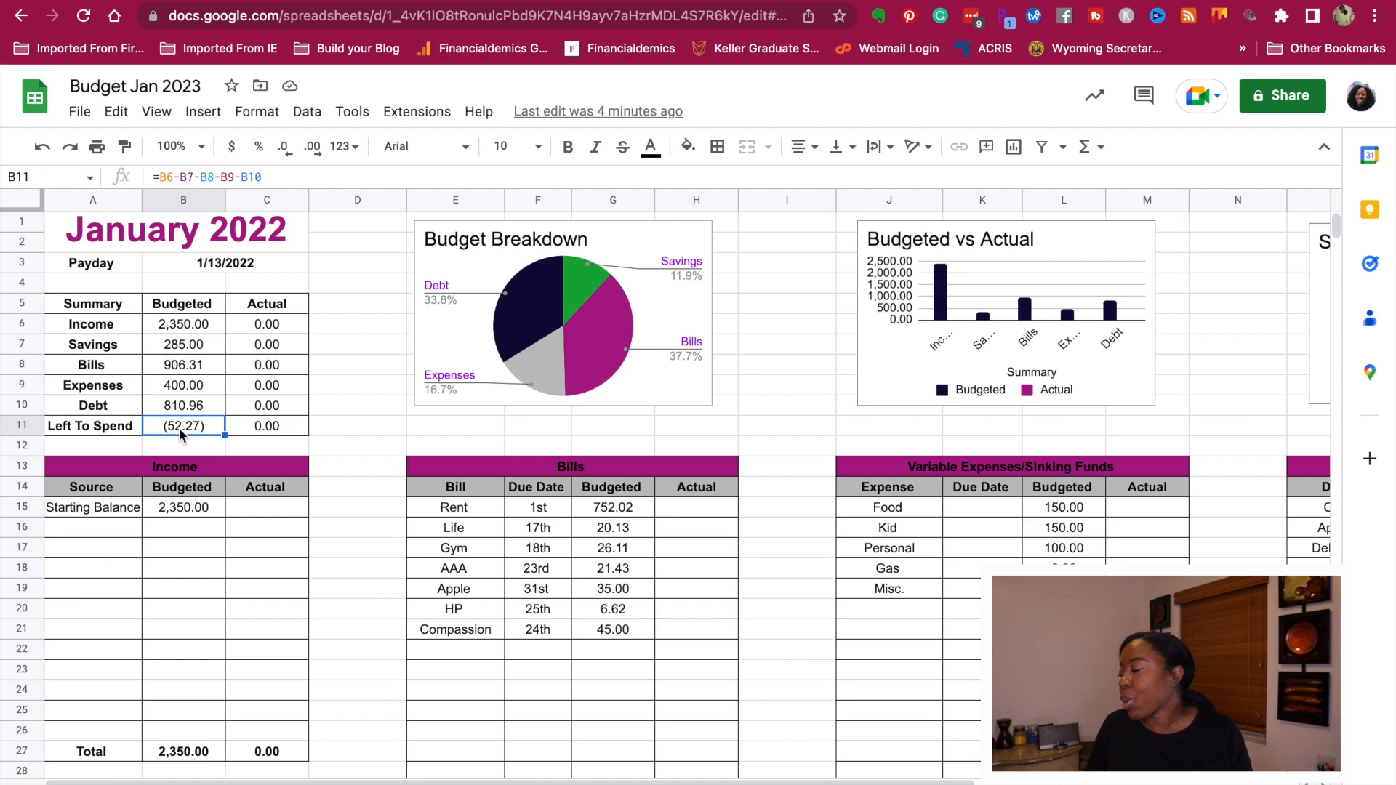
mouse_move(164, 483)
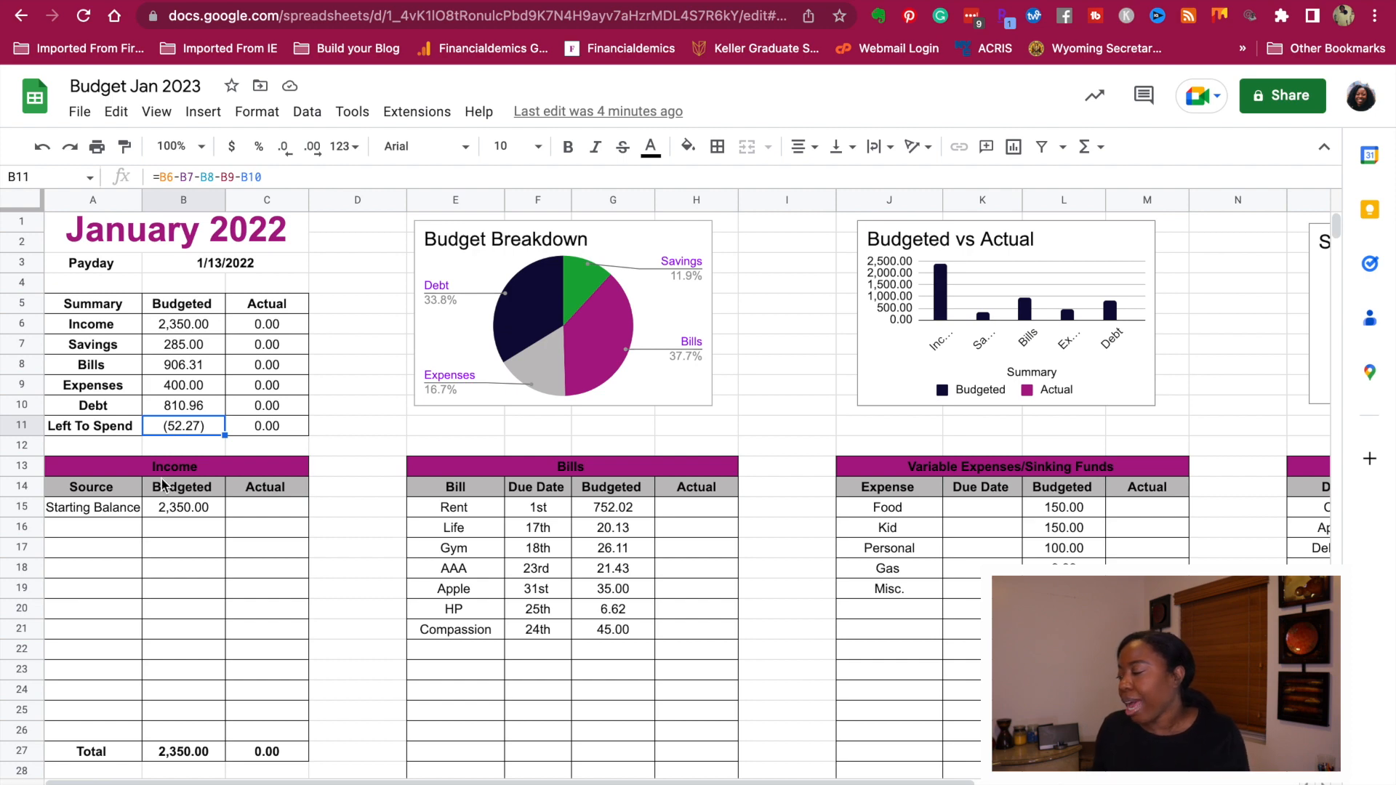
mouse_move(196, 448)
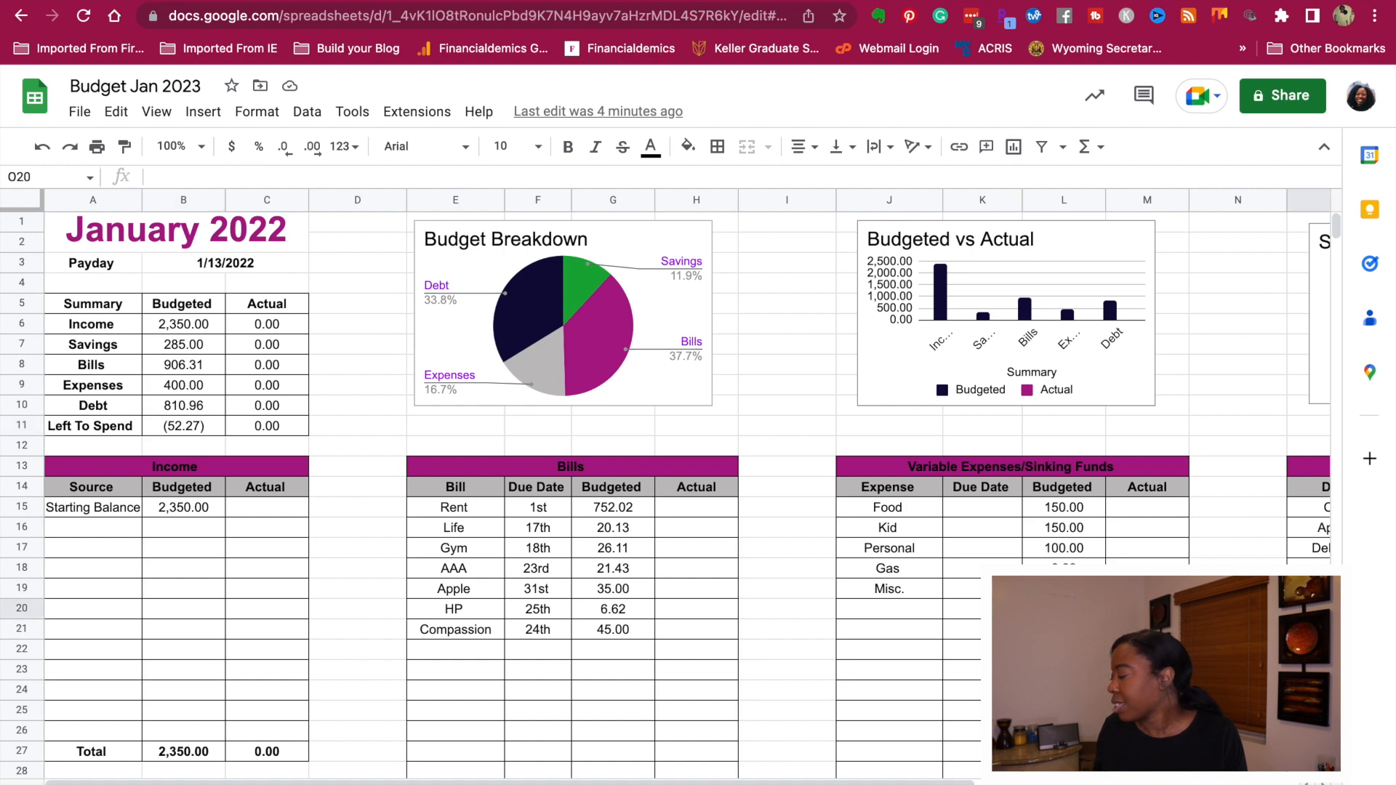
scroll("right", 3)
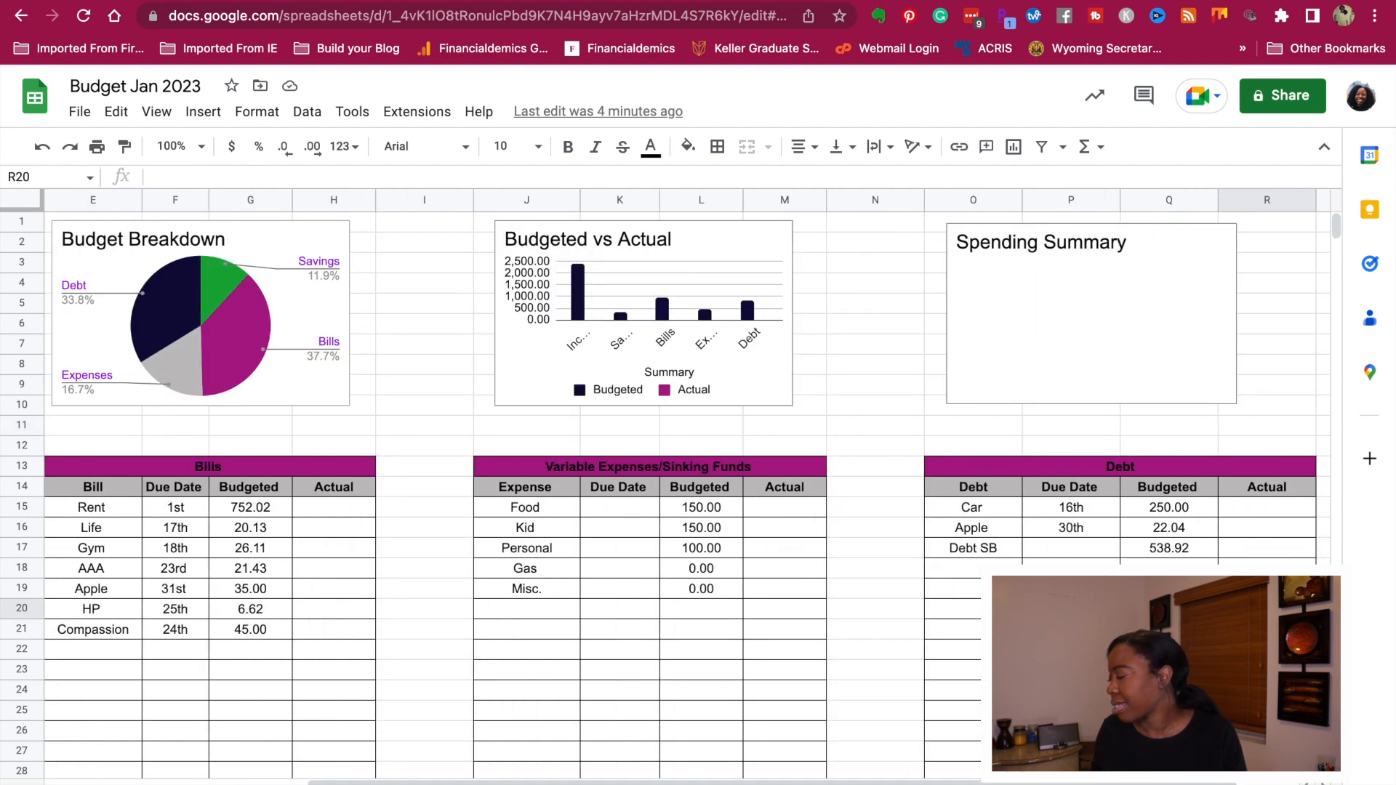
left_click(1168, 548)
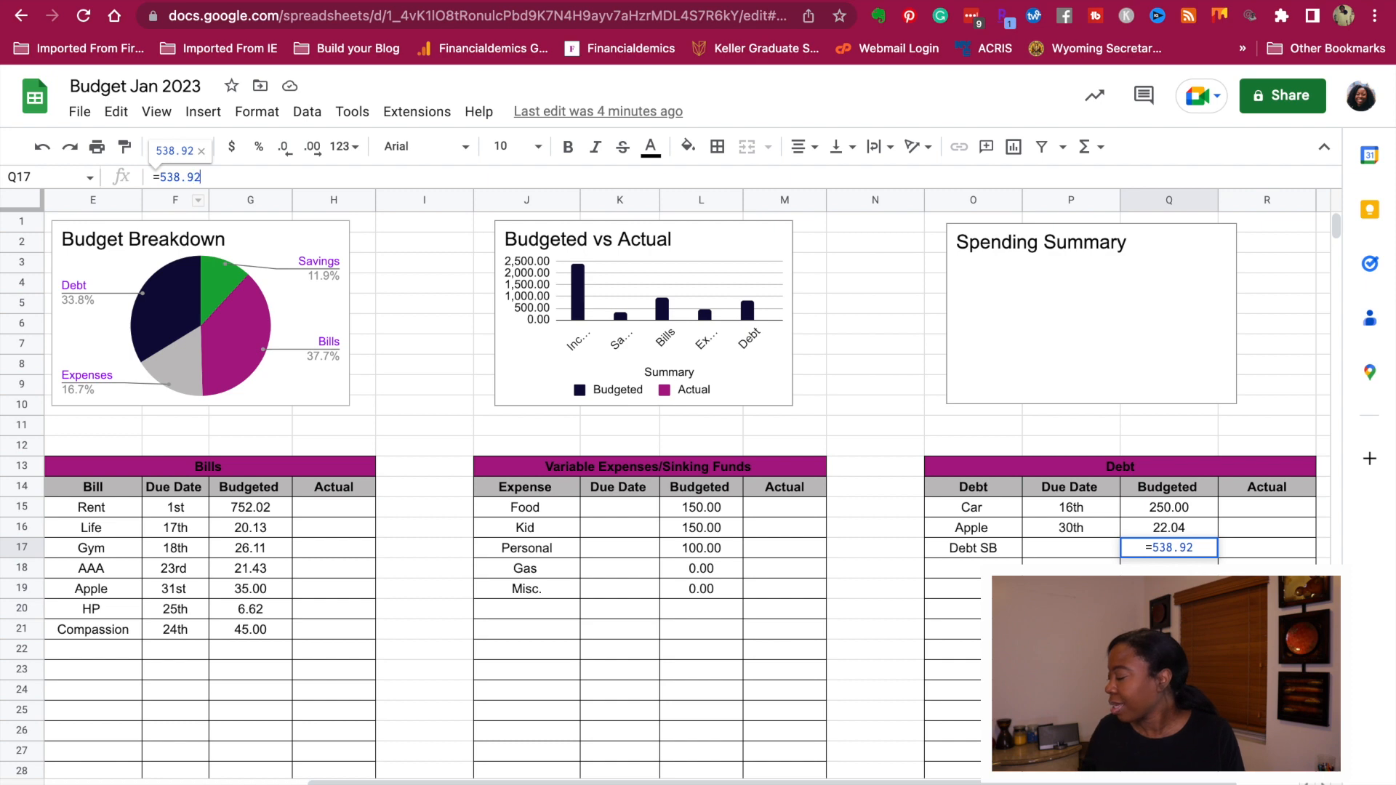
- Enter =538.92-52.27 for Debt SB so it reads 486.65 and Left To Spend becomes 0.00
type("-")
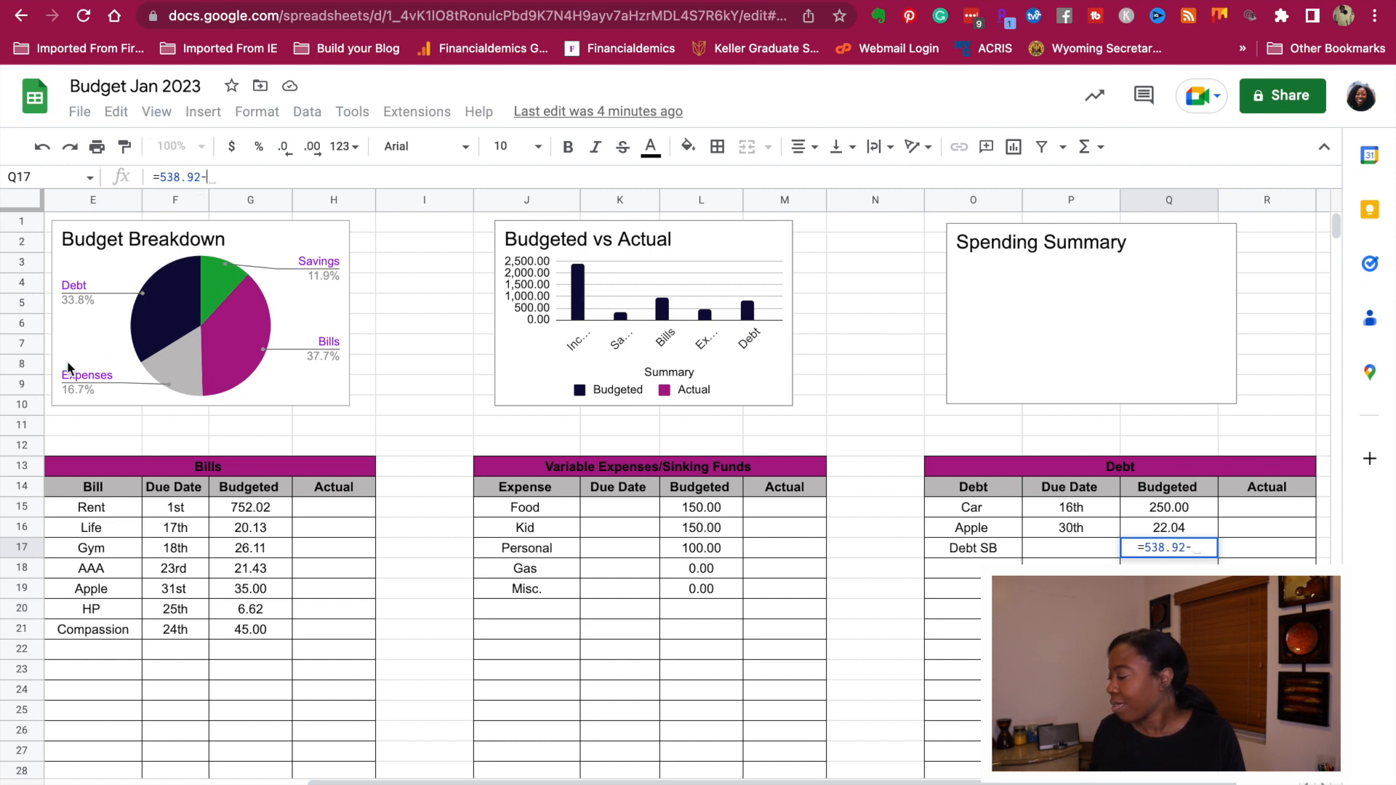
scroll("left", 3)
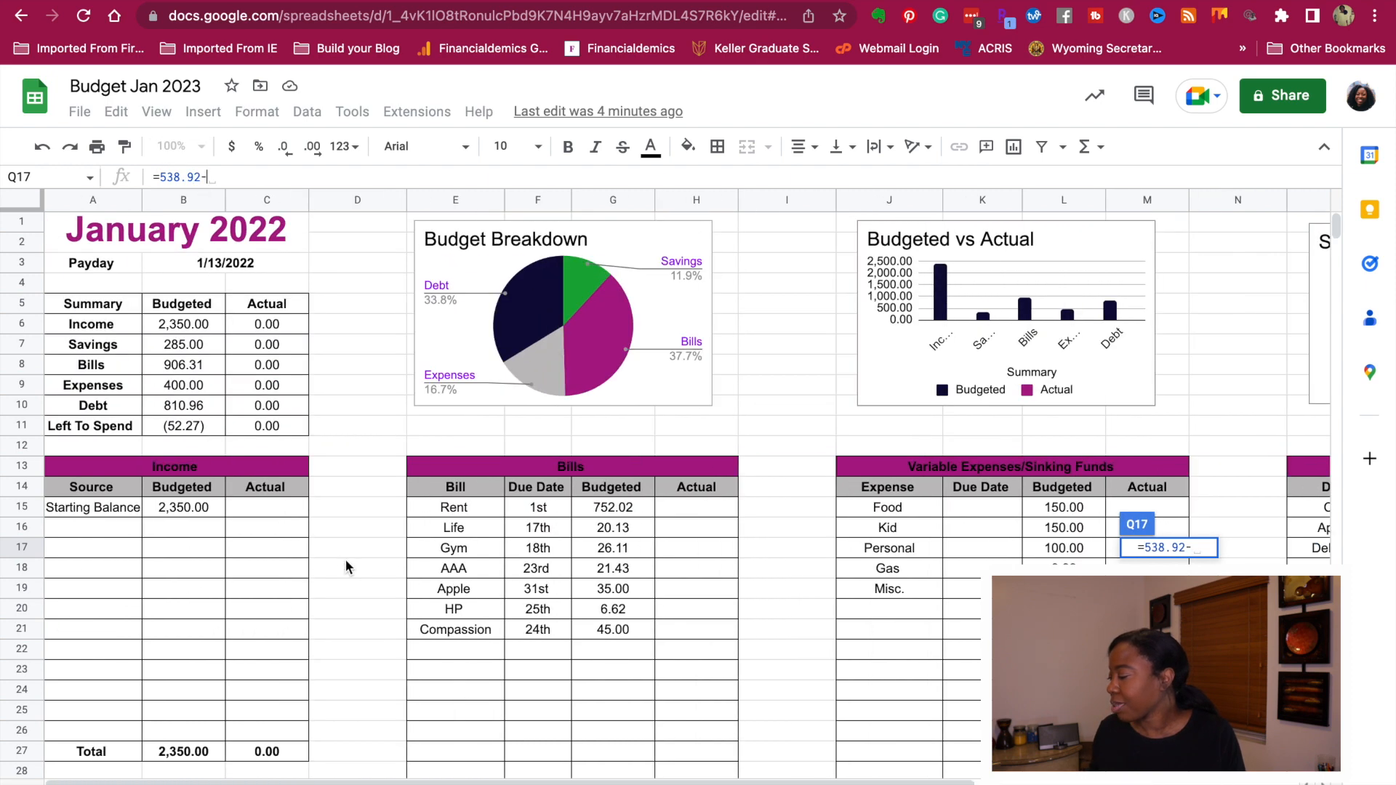
scroll("right", 3)
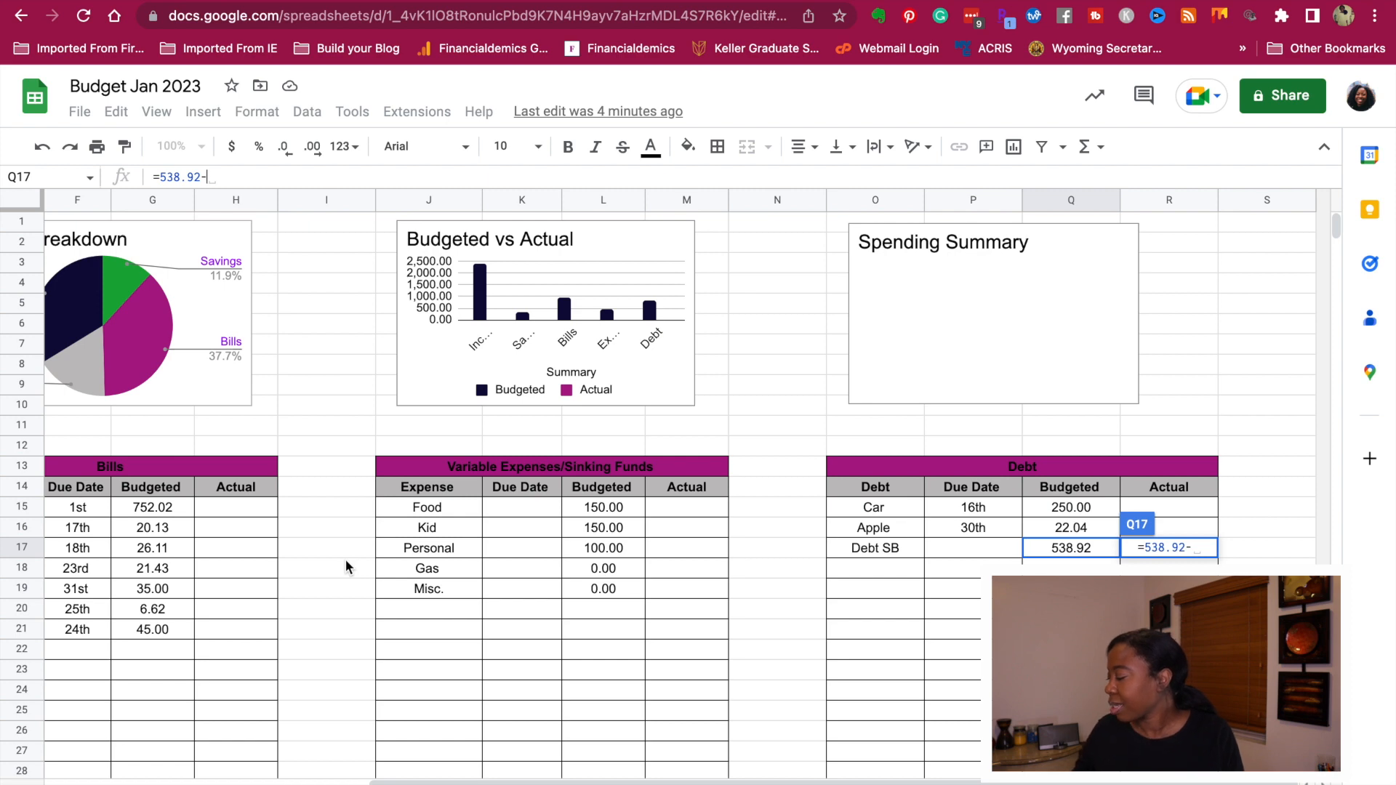
type("52.")
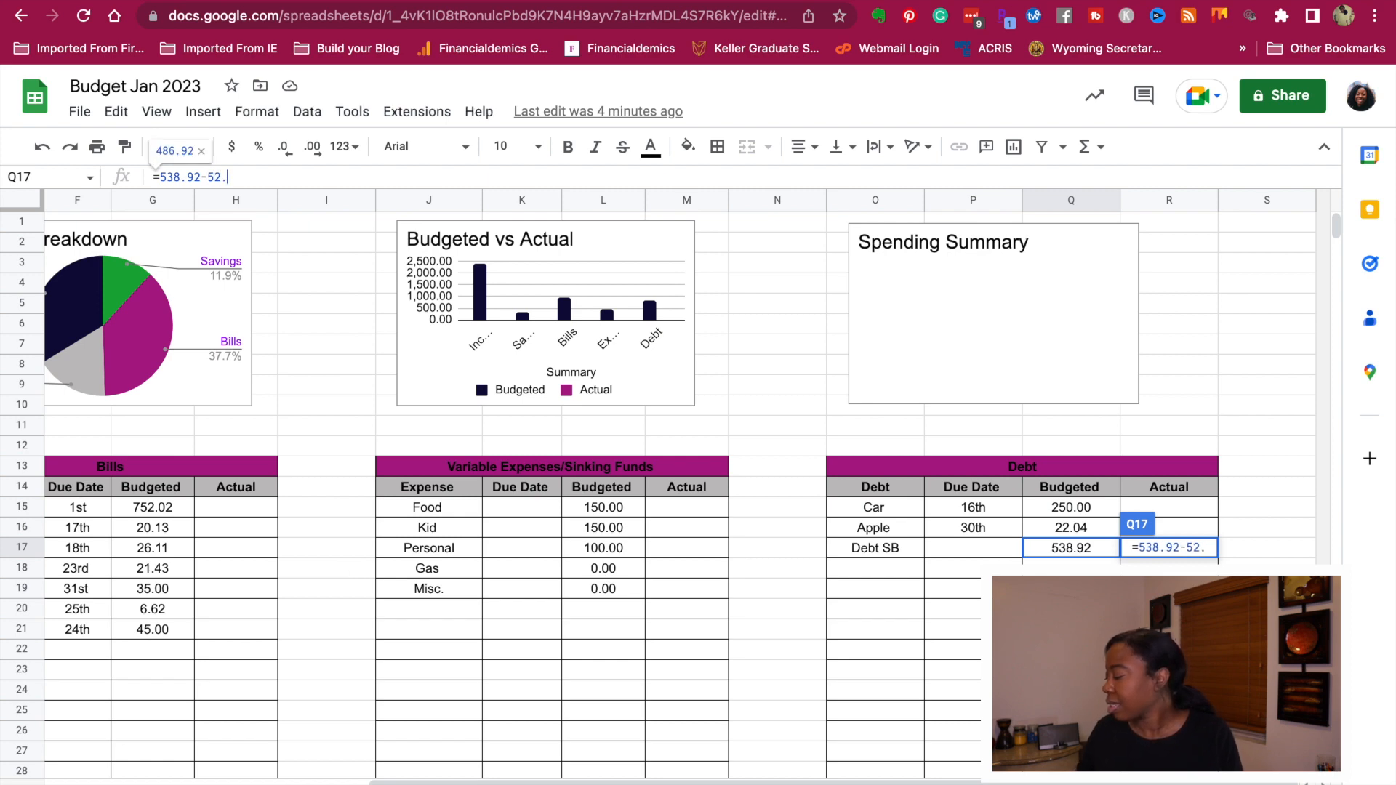
type("27")
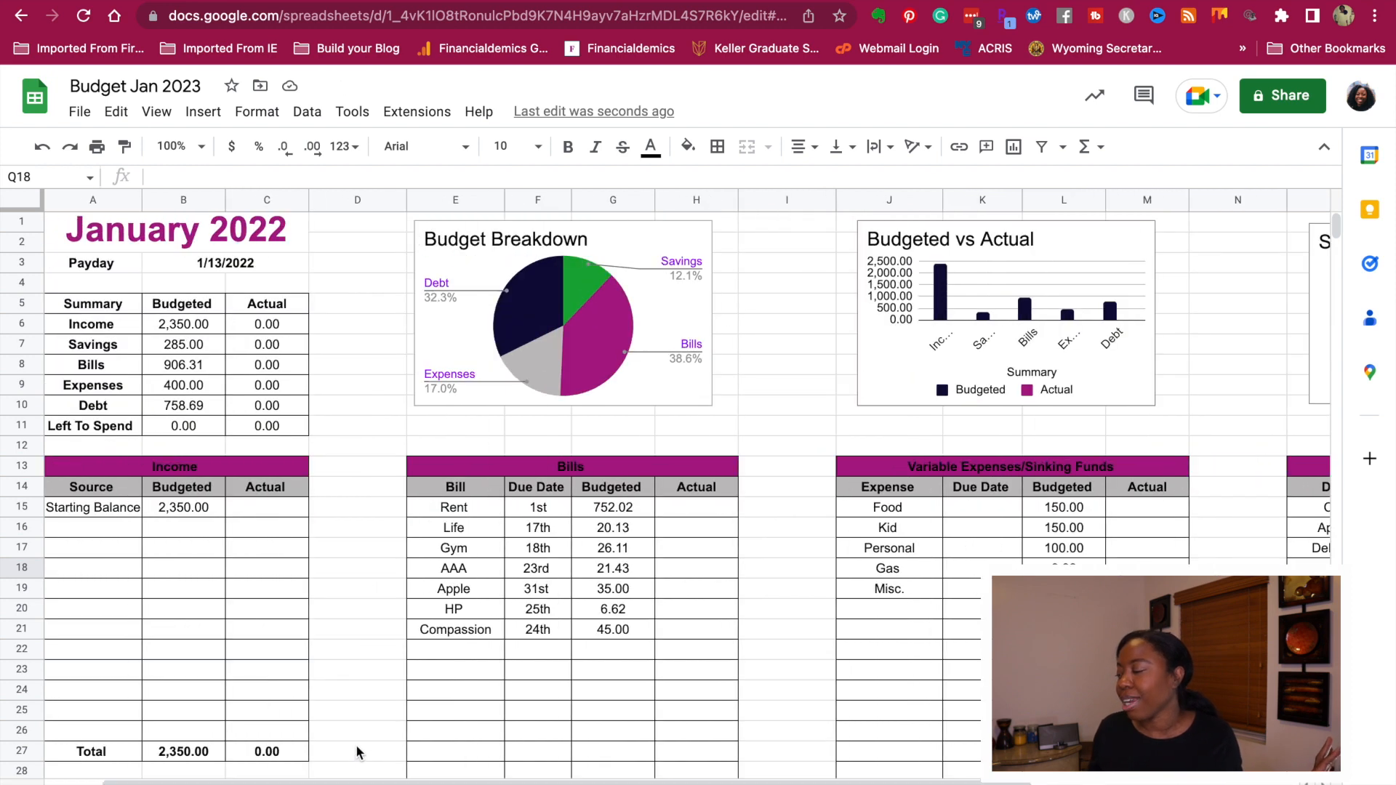
mouse_move(583, 779)
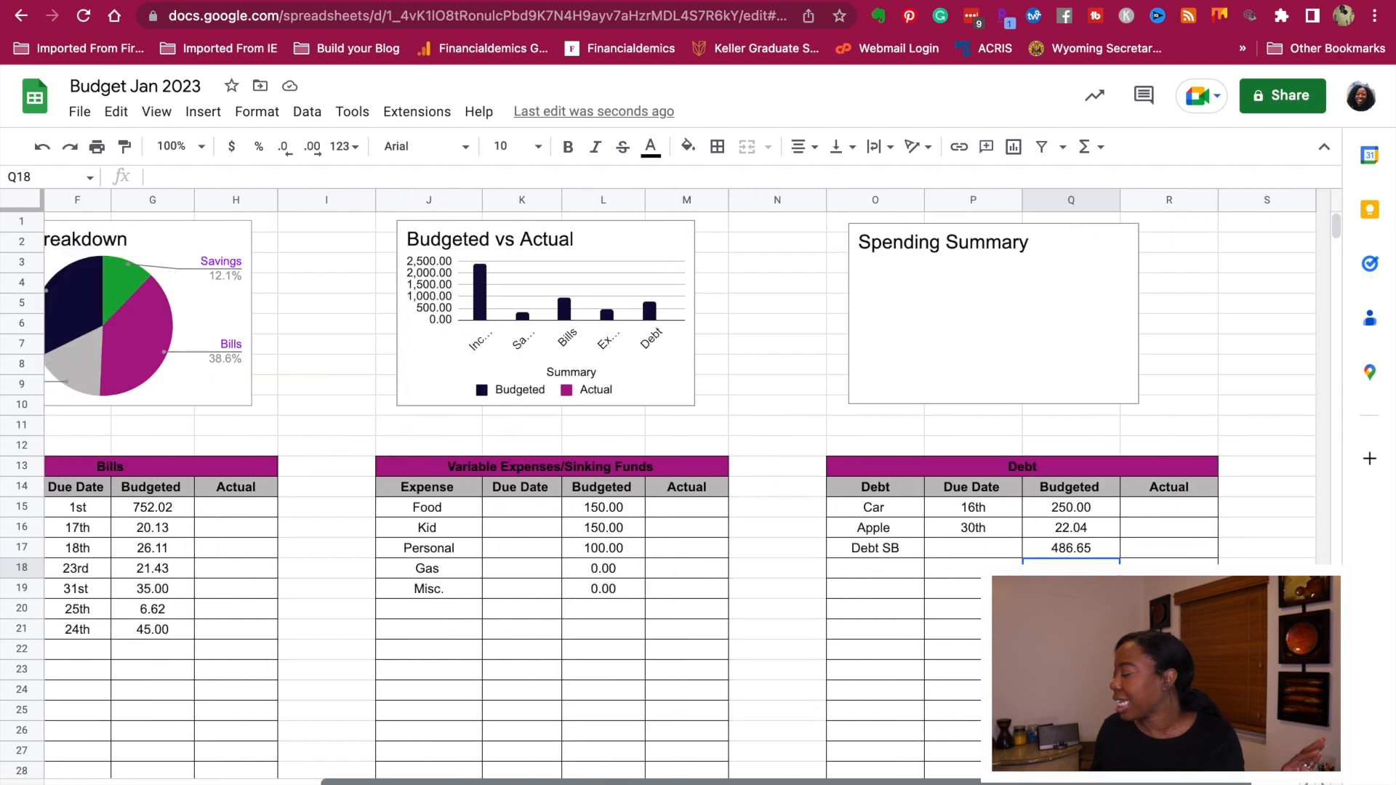
scroll("left", 3)
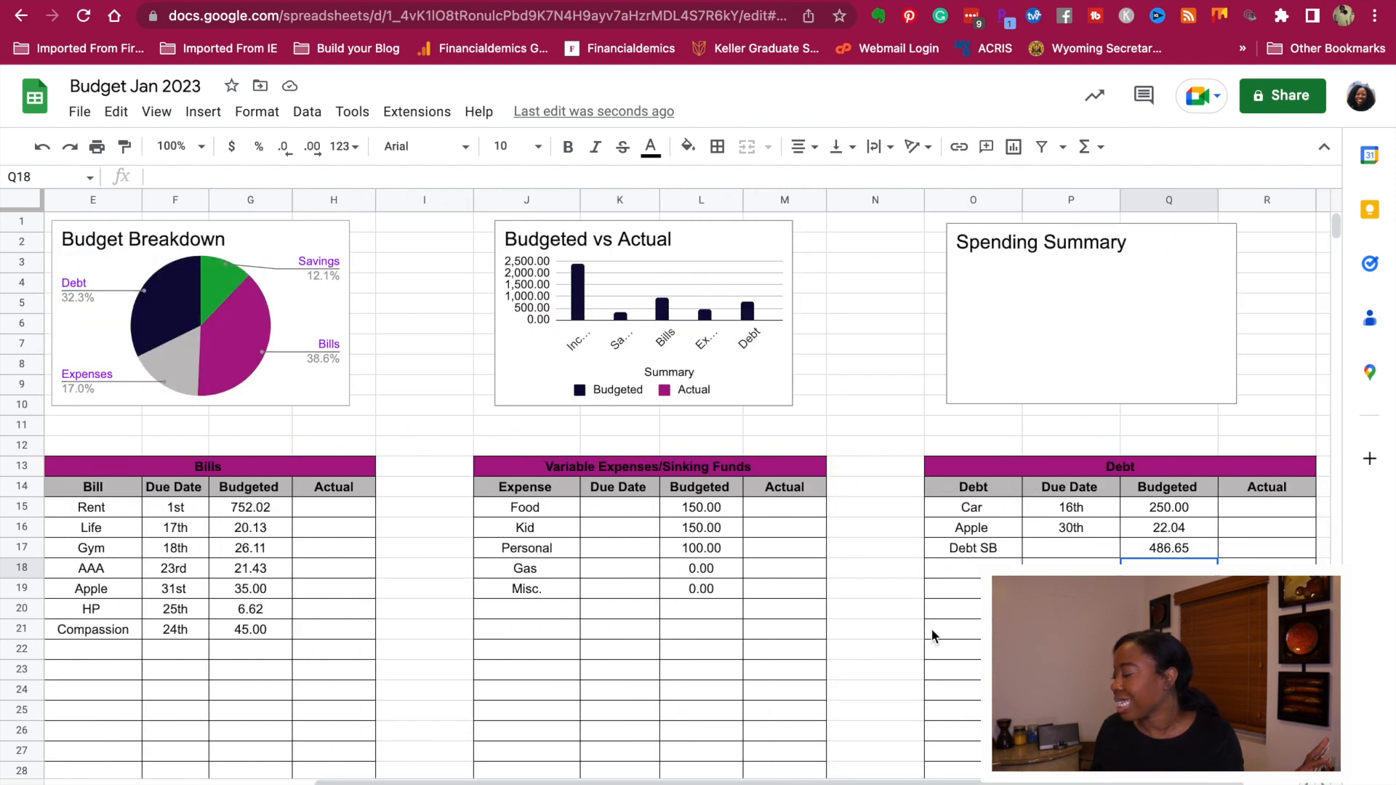
scroll("down", 3)
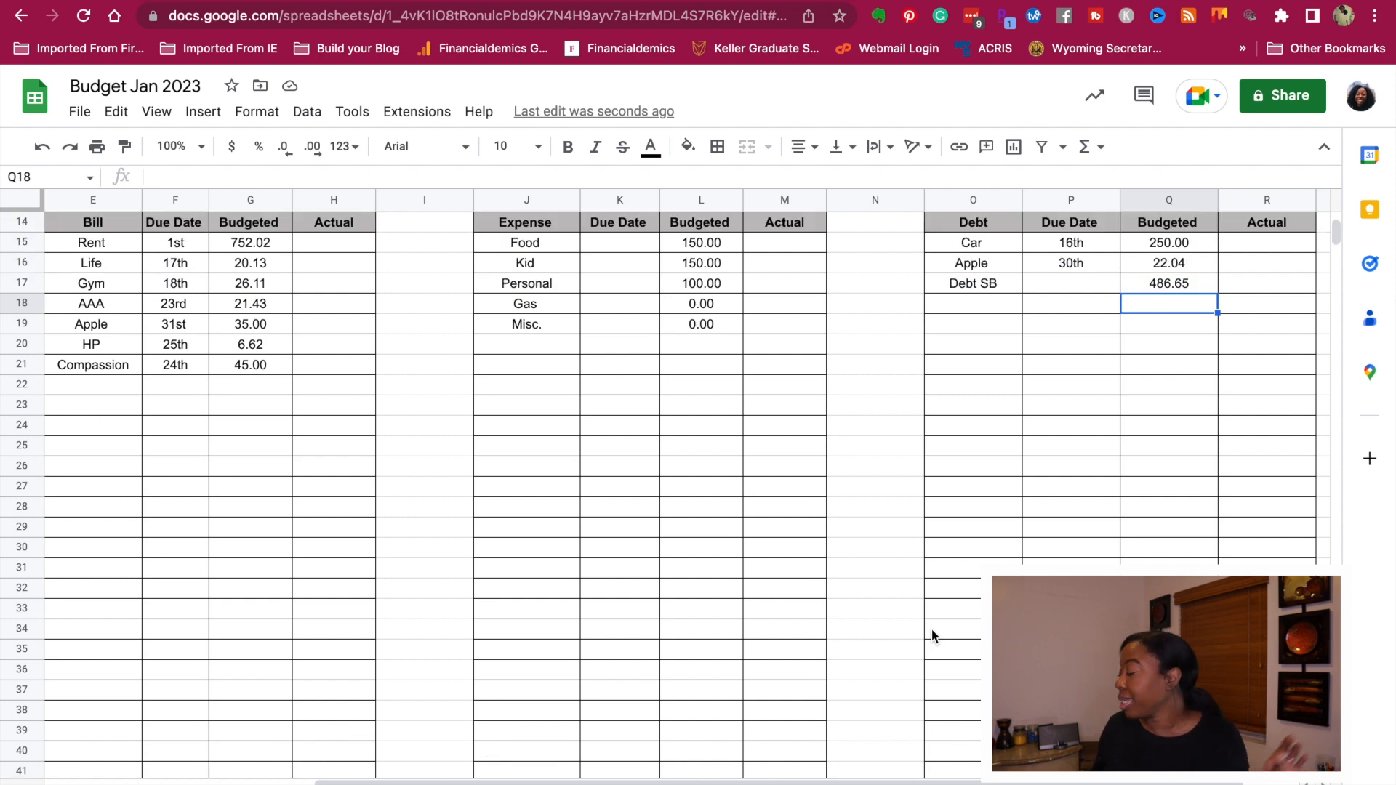
scroll("down", 3)
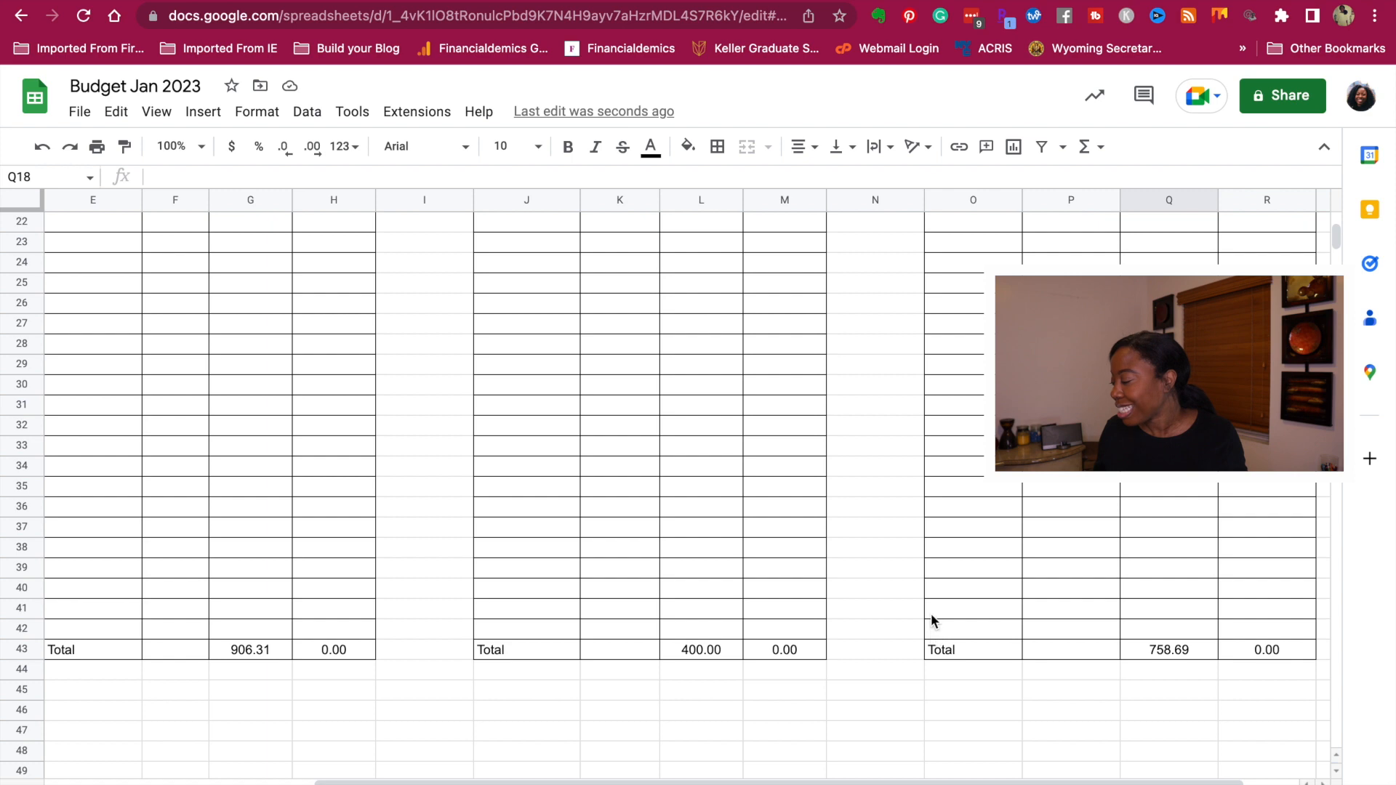
scroll("left", 3)
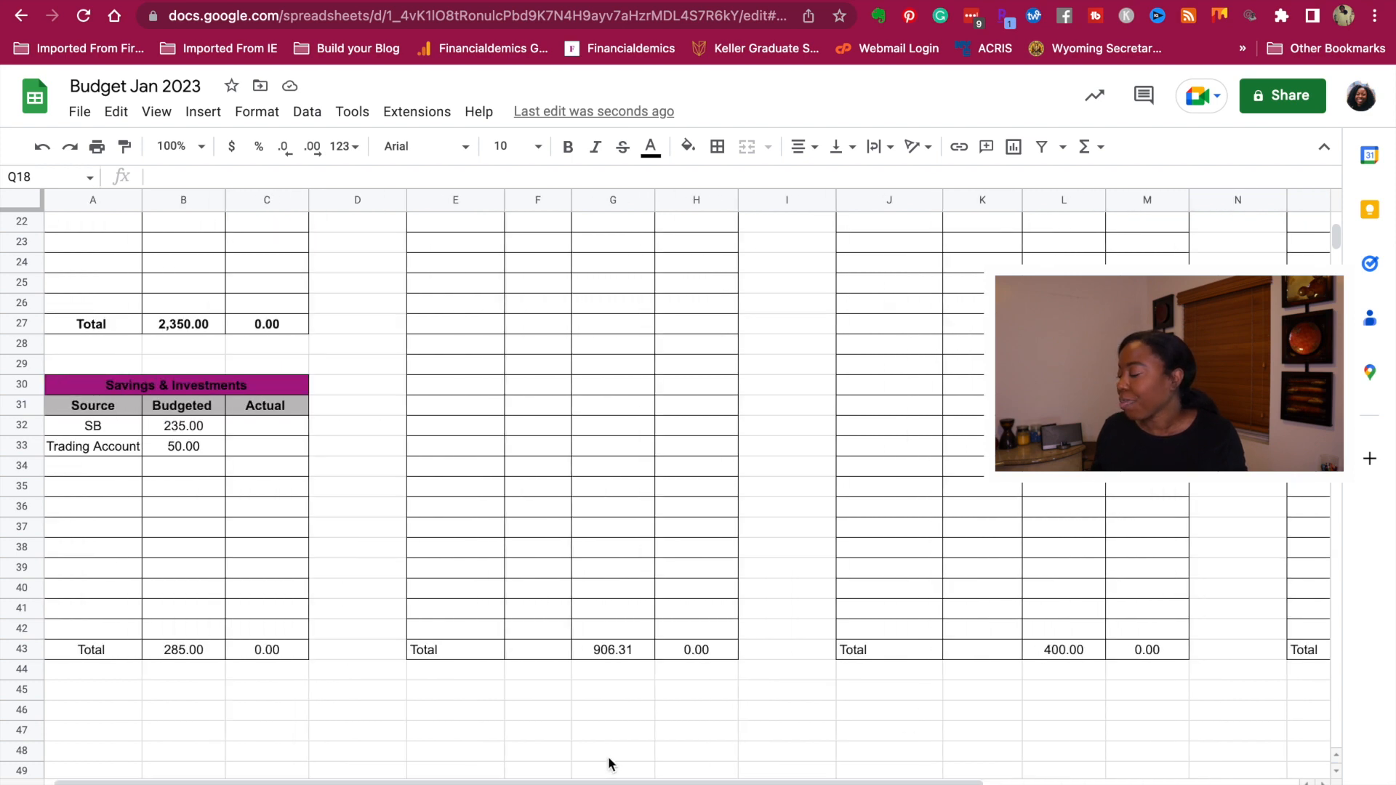